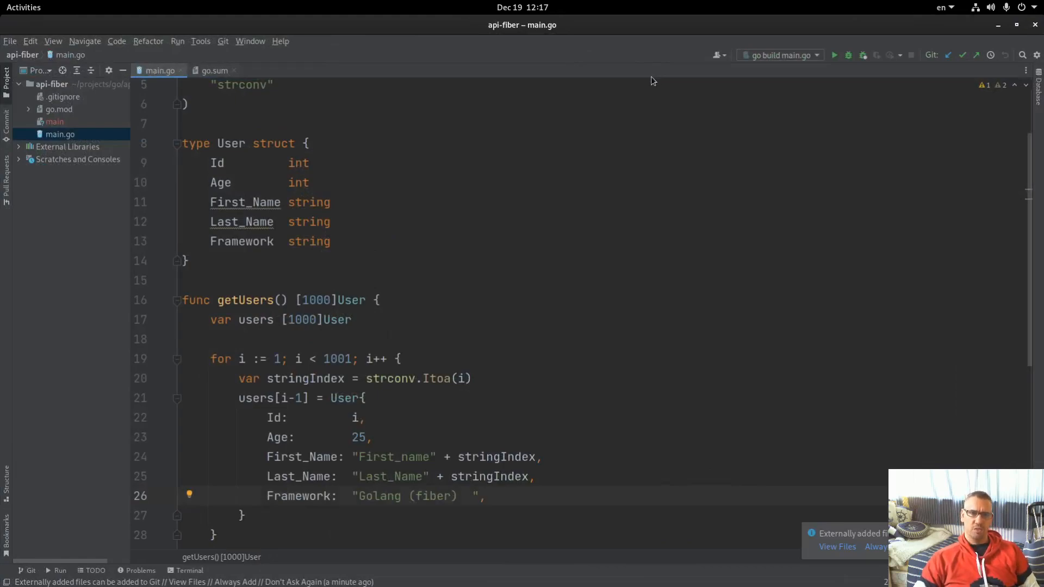
mouse_move(451, 227)
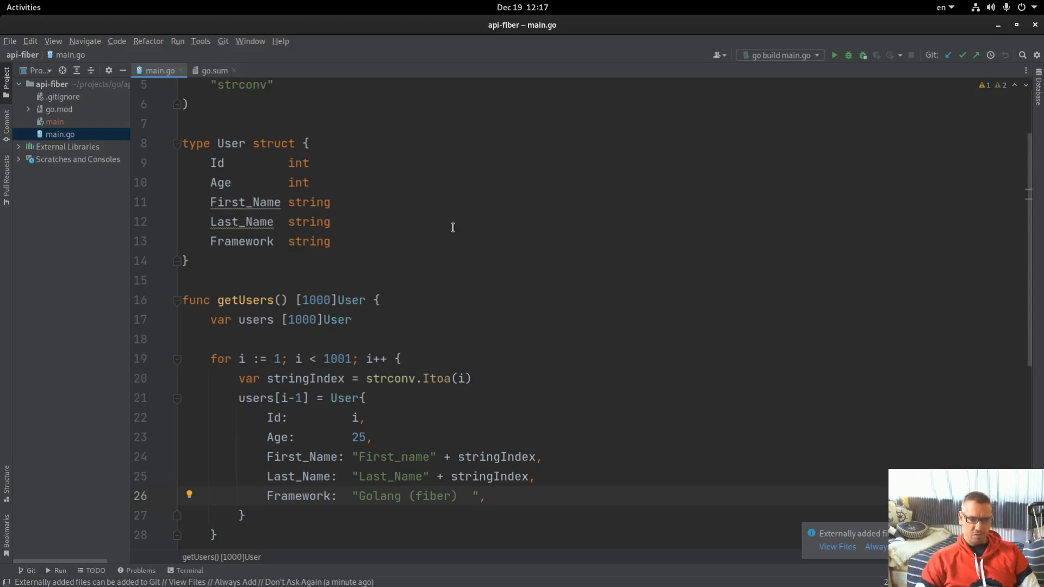
Scroll through the api-fiber pane and focus it at the prompt
scroll(up, 3)
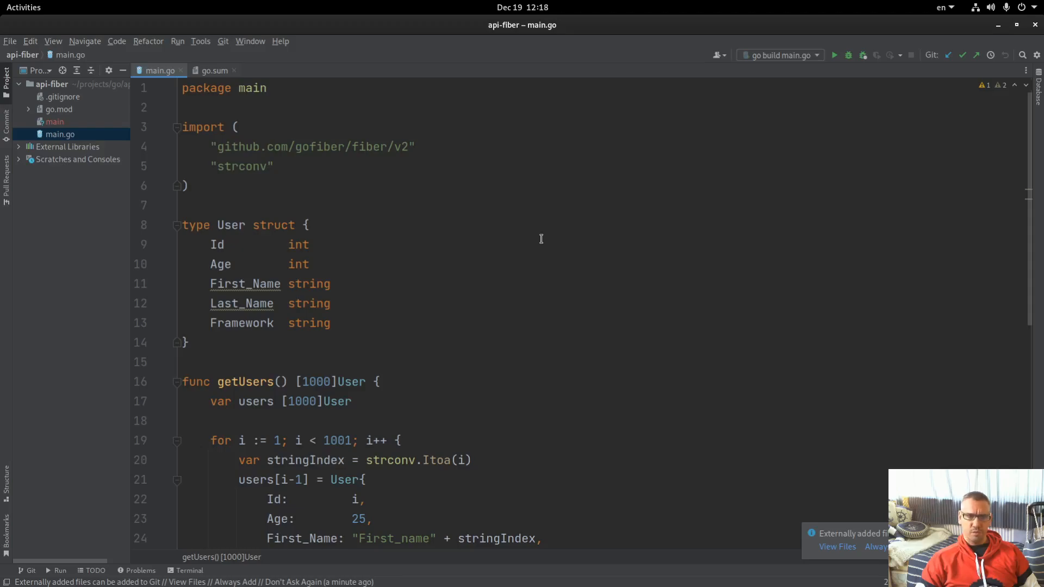
click(226, 233)
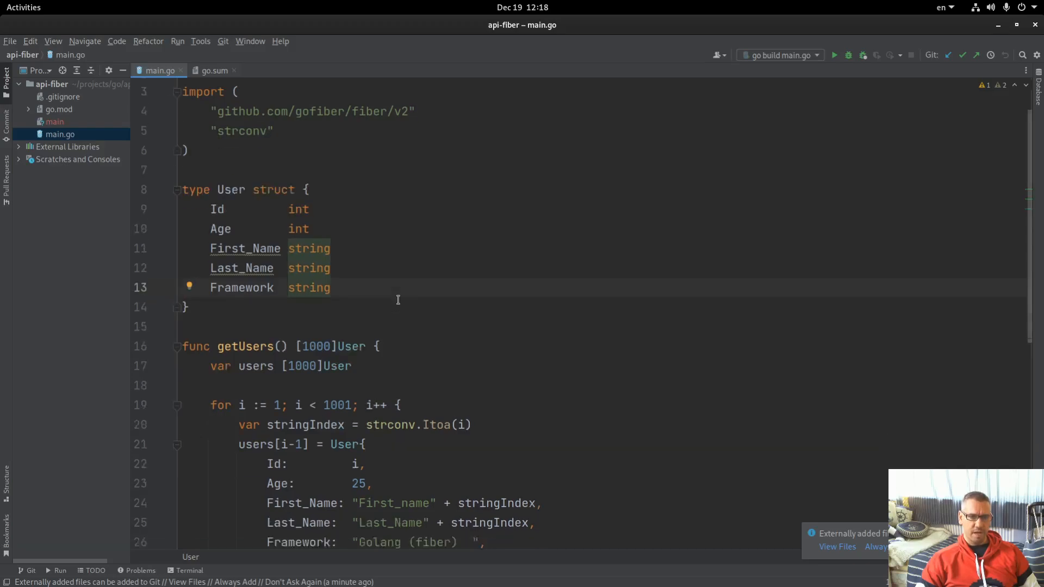
scroll(down, 3)
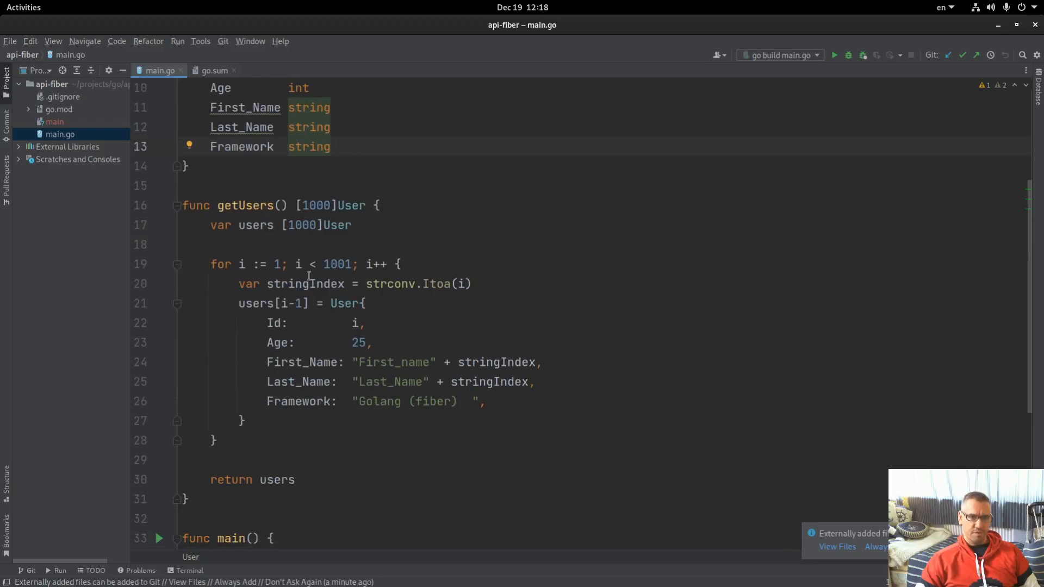
mouse_move(475, 233)
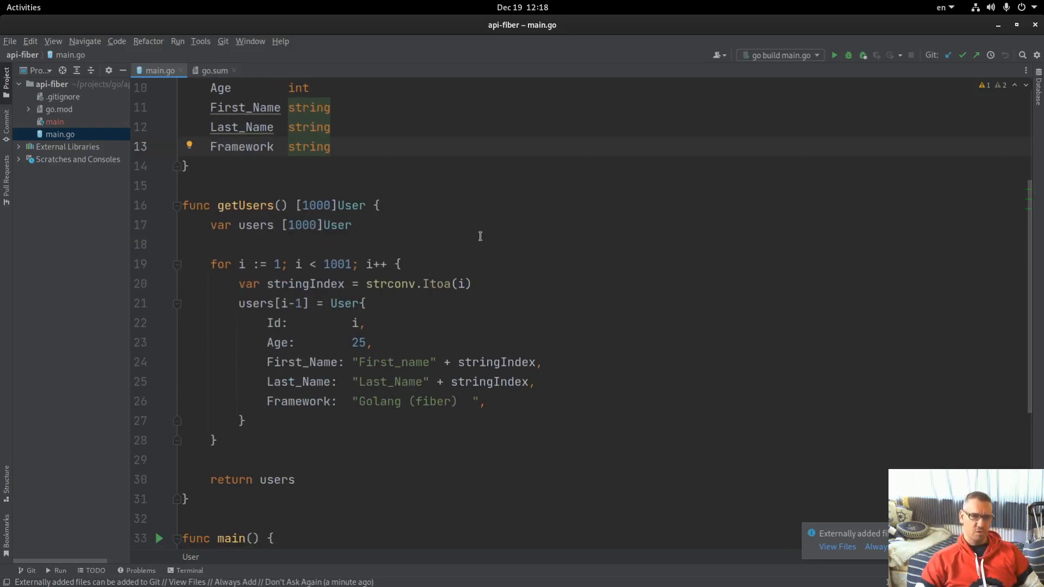
scroll(down, 3)
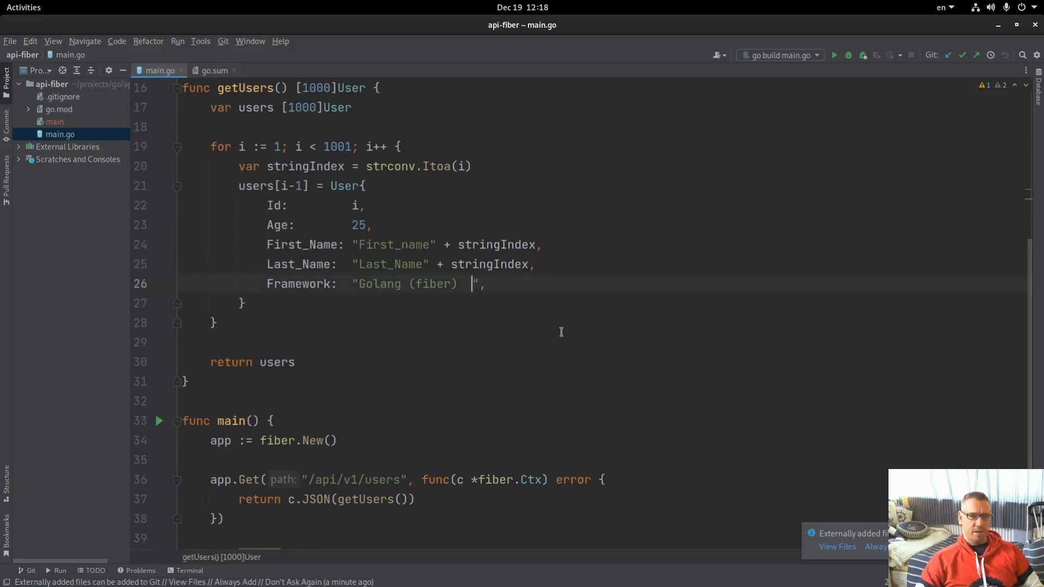
mouse_move(613, 340)
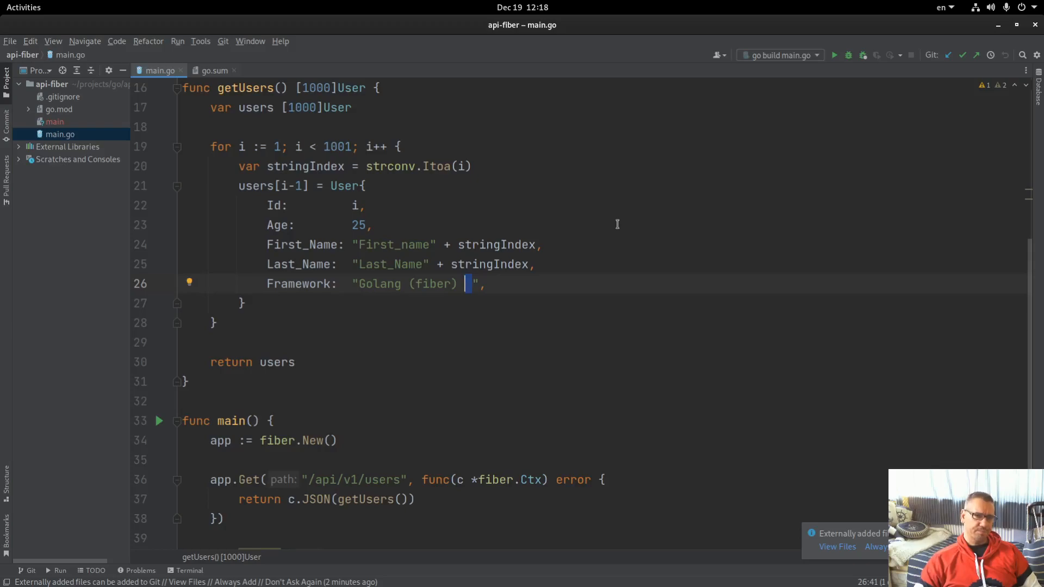
scroll(down, 3)
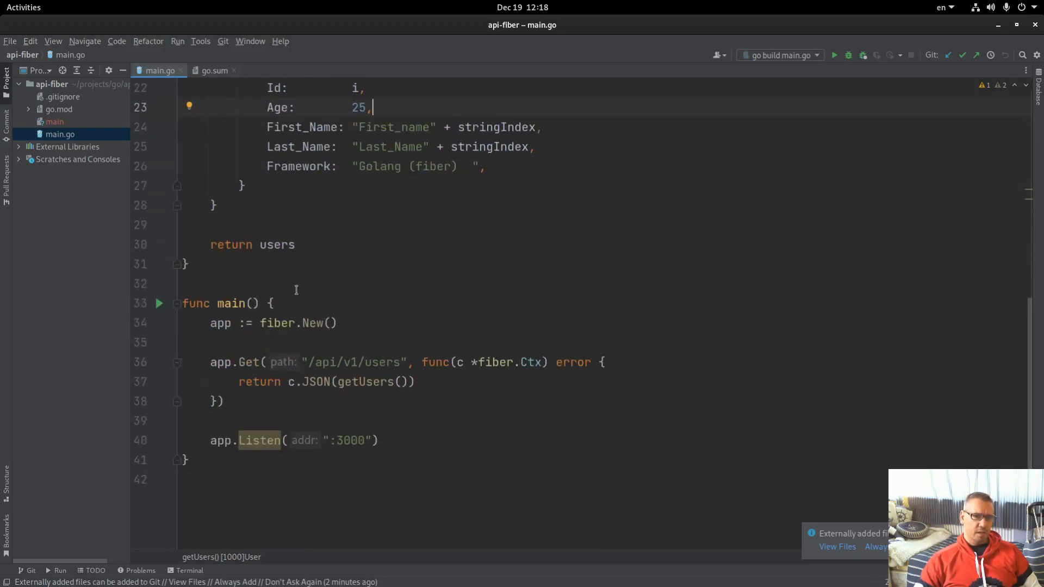
mouse_move(367, 279)
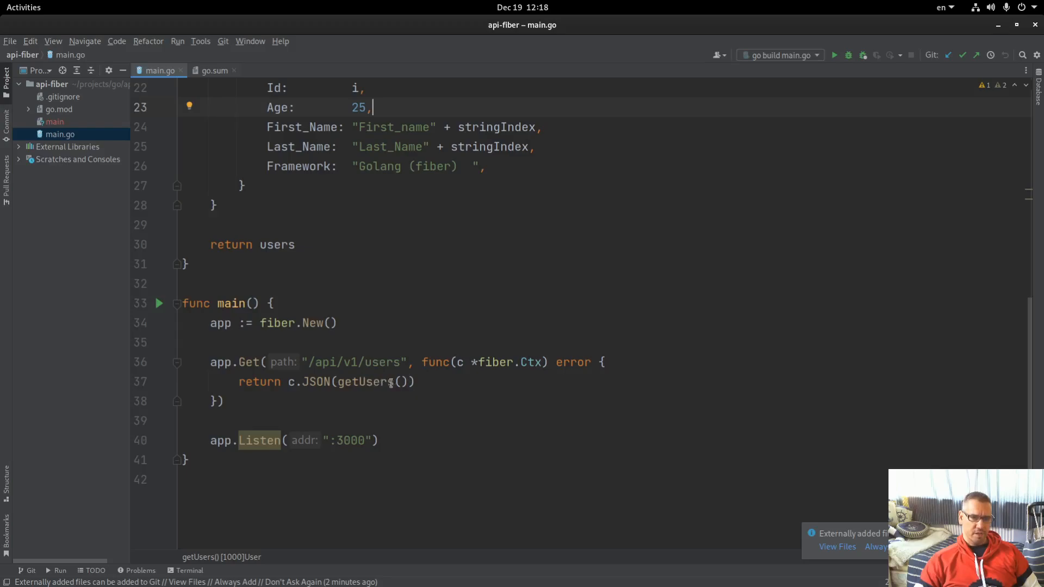
mouse_move(376, 382)
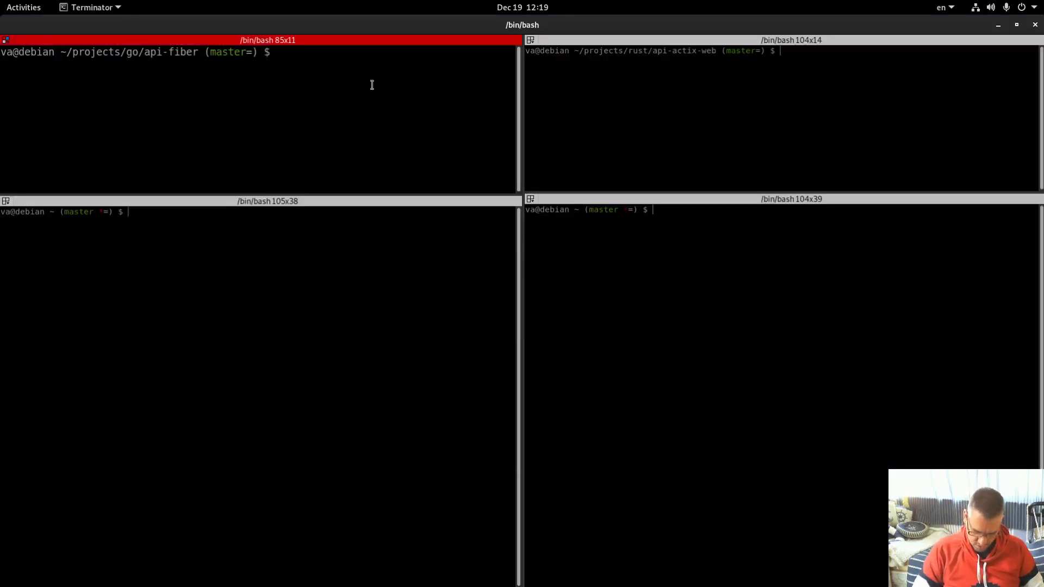
Launch the Go Fiber API server with go run main.go
text(go run)
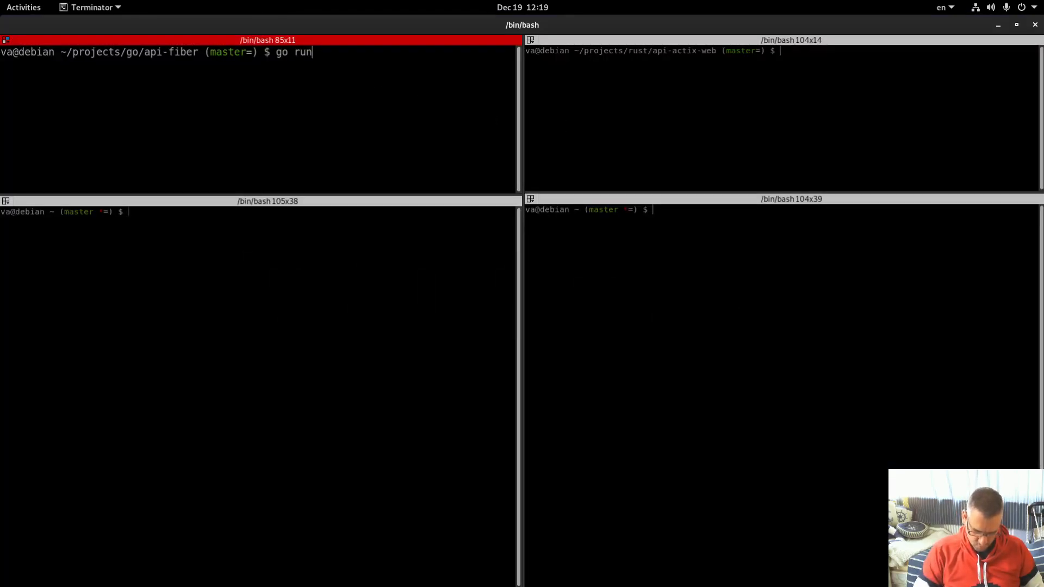
text(main.)
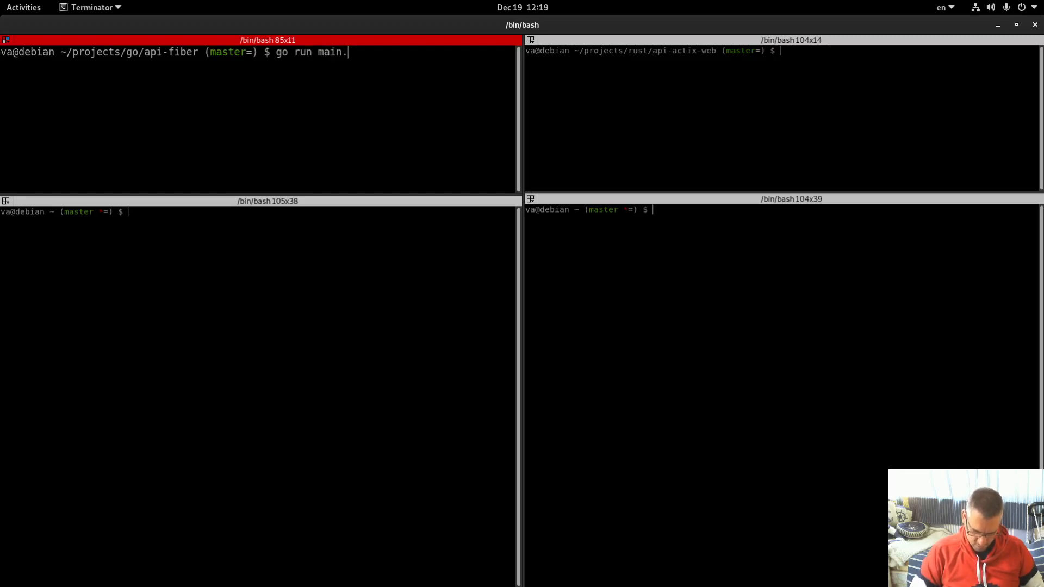
key(Return)
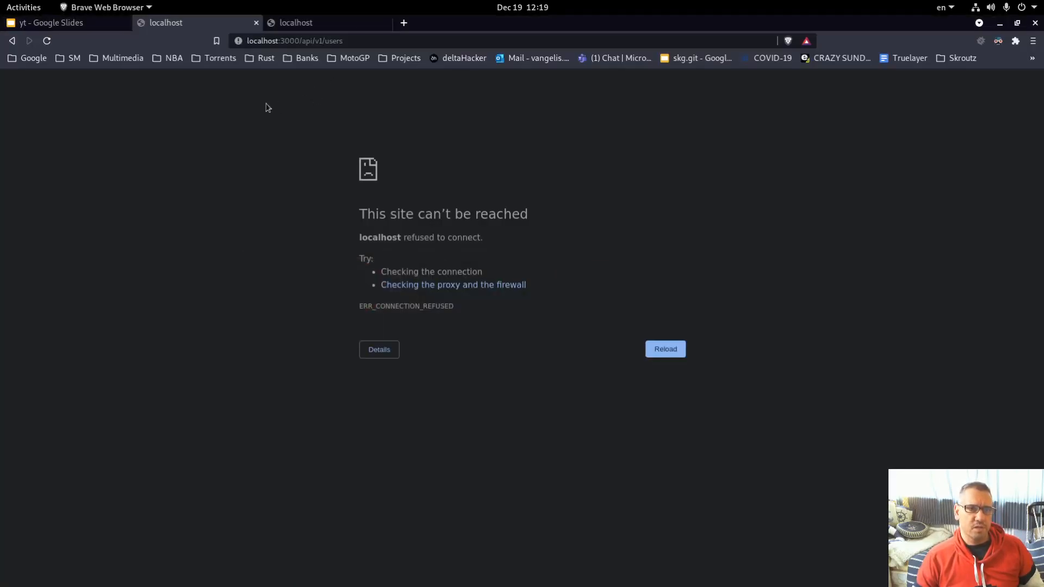
Reload localhost:3000/api/v1/users and scroll the returned JSON user list
click(664, 350)
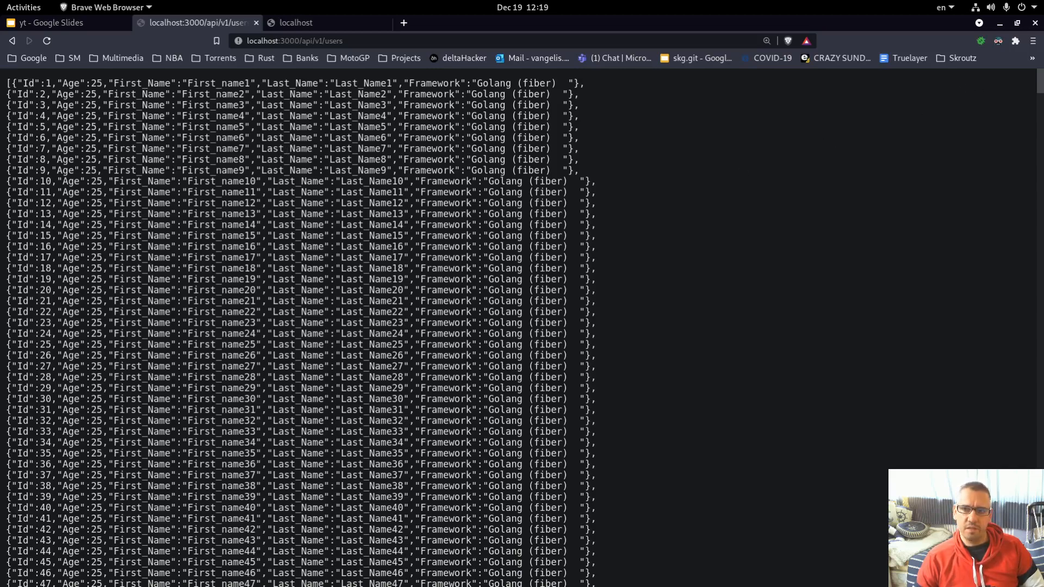
scroll(down, 3)
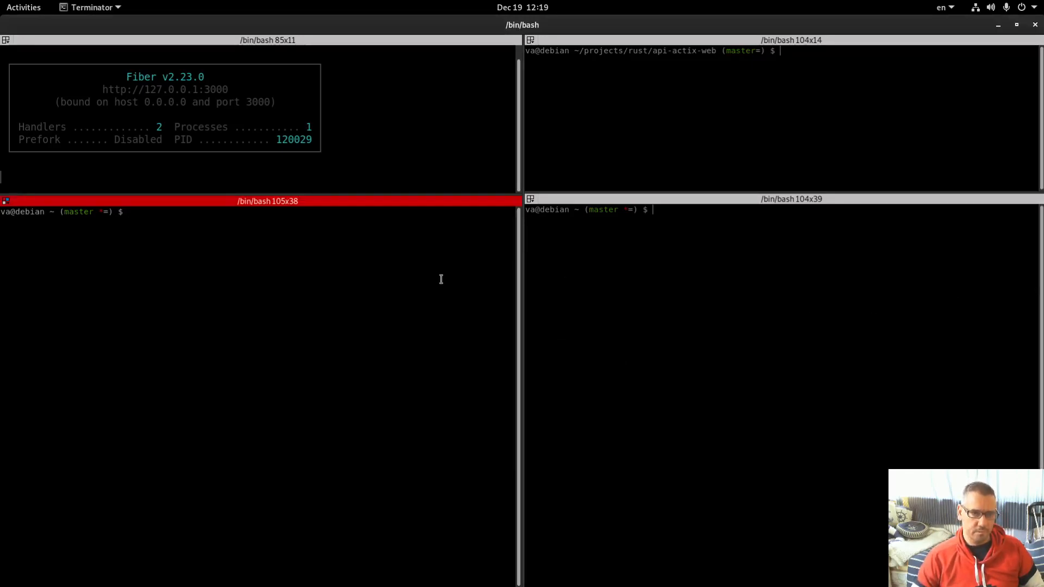
Enter ab -n 500000 -c 1020 127.0.0.1:3000/api/v1/users in the bottom-left pane
text(ab -n 500000 -c 1020 127.0.0.1:3000/api/v1/users)
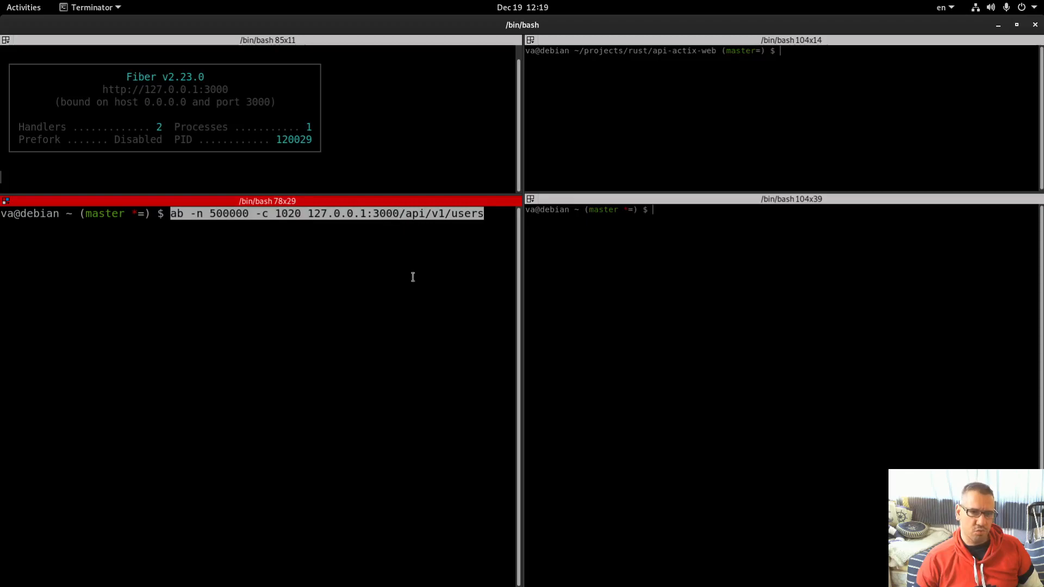
mouse_move(446, 253)
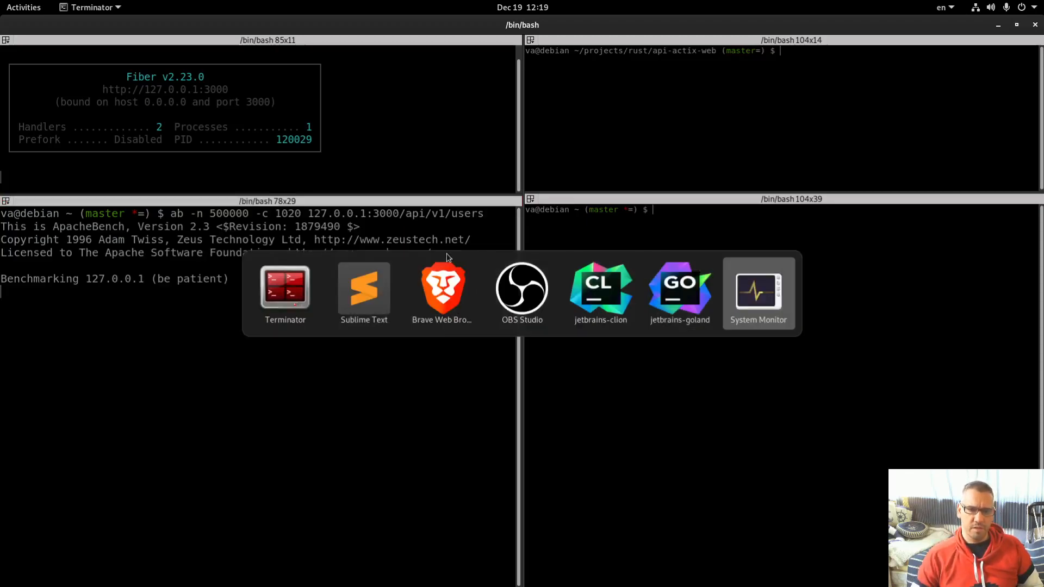
Watch CPU history and per-process usage in System Monitor while the Fiber benchmark runs
click(758, 293)
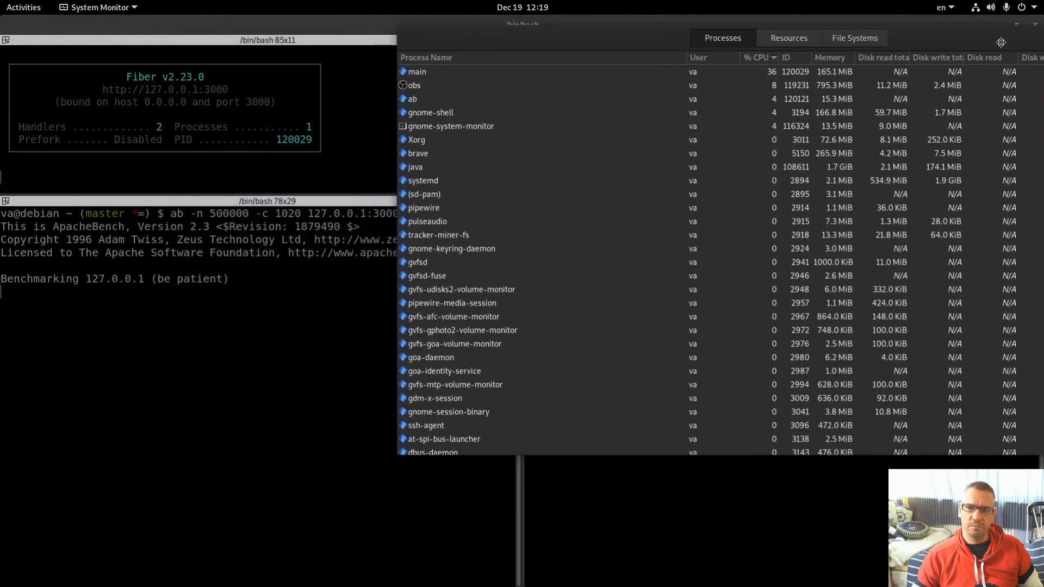
click(785, 27)
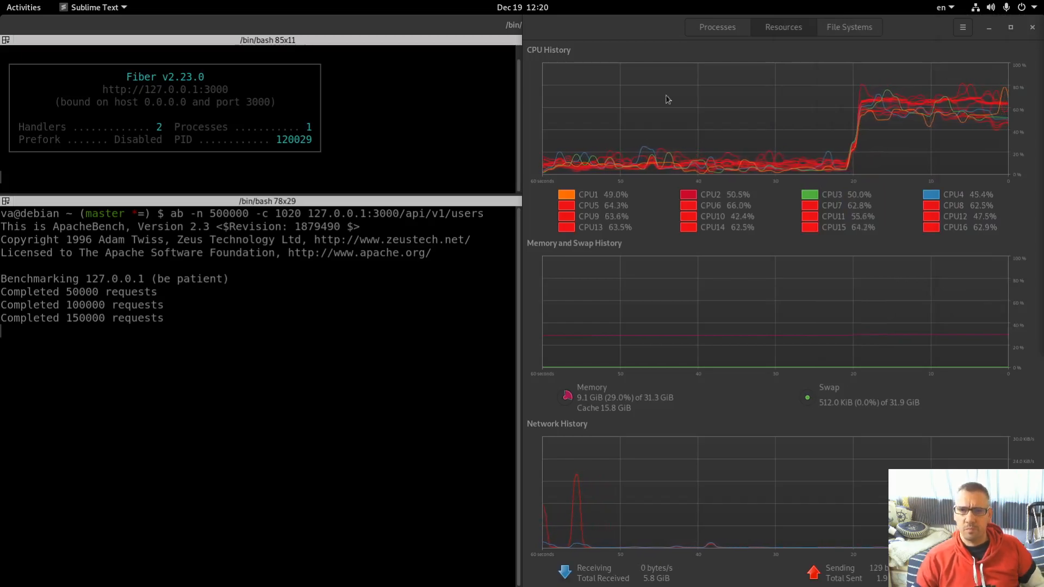
click(717, 26)
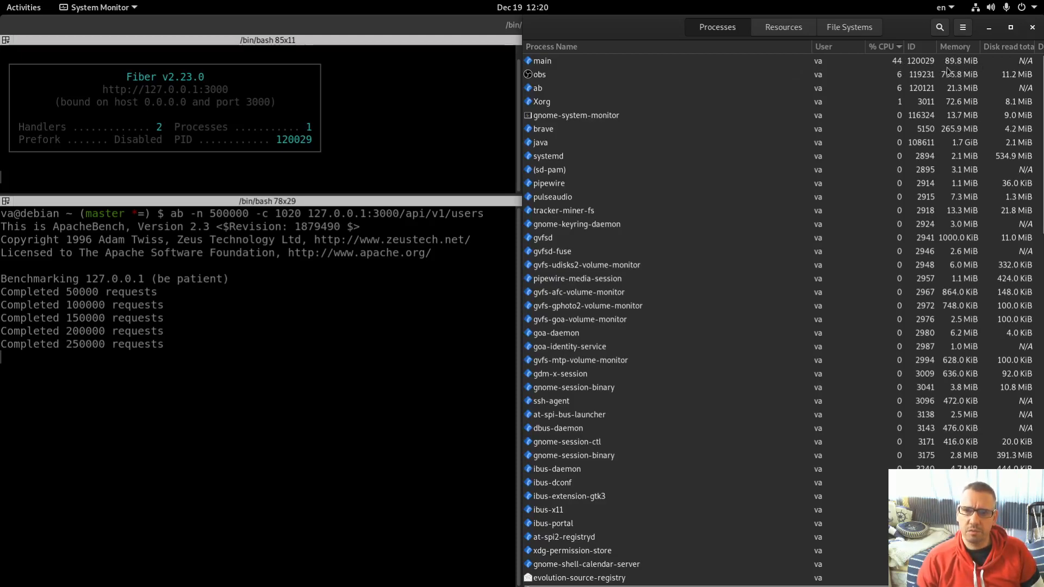
click(783, 26)
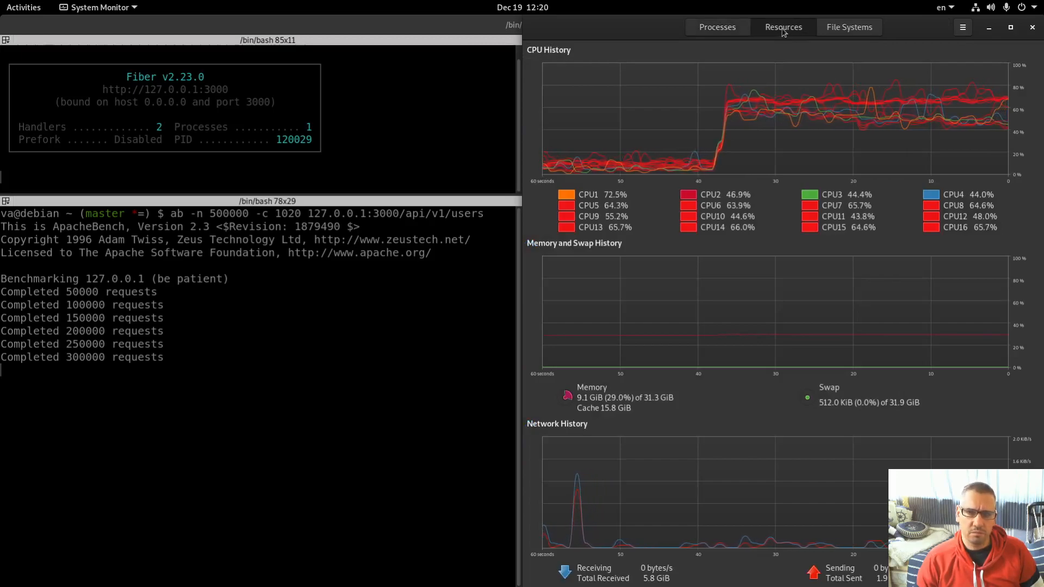
click(717, 27)
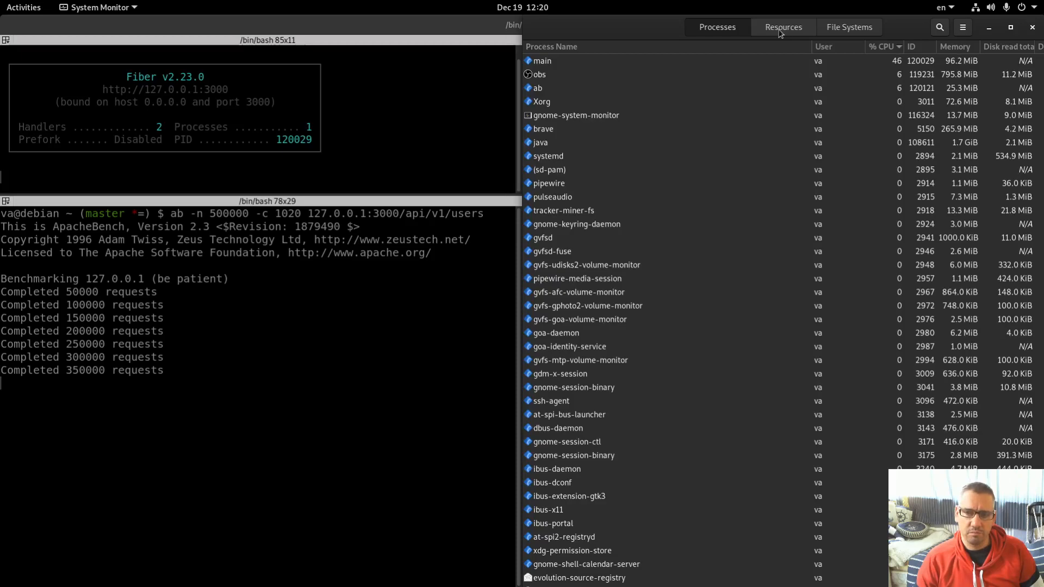
click(783, 26)
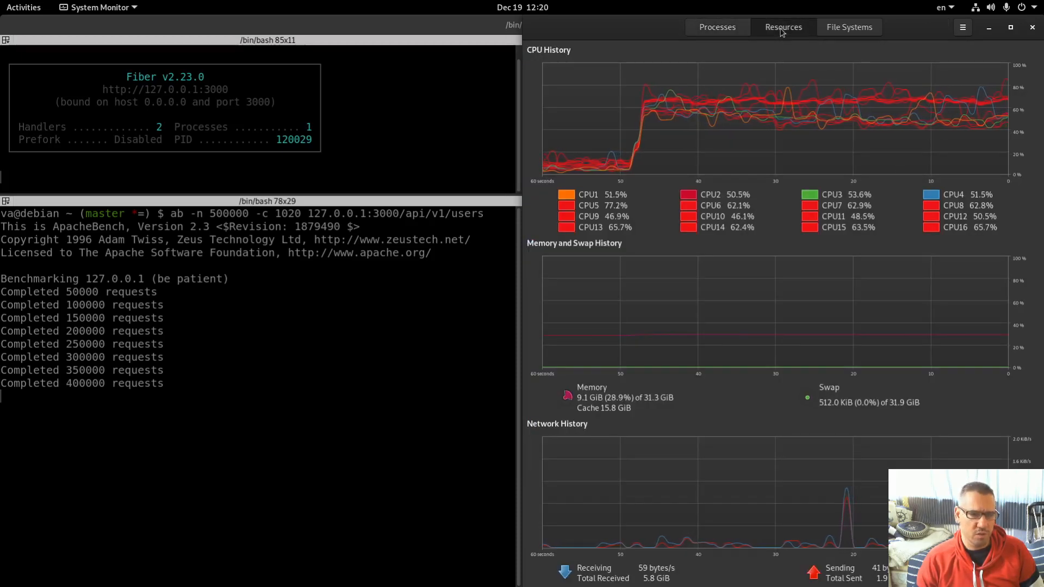
mouse_move(688, 347)
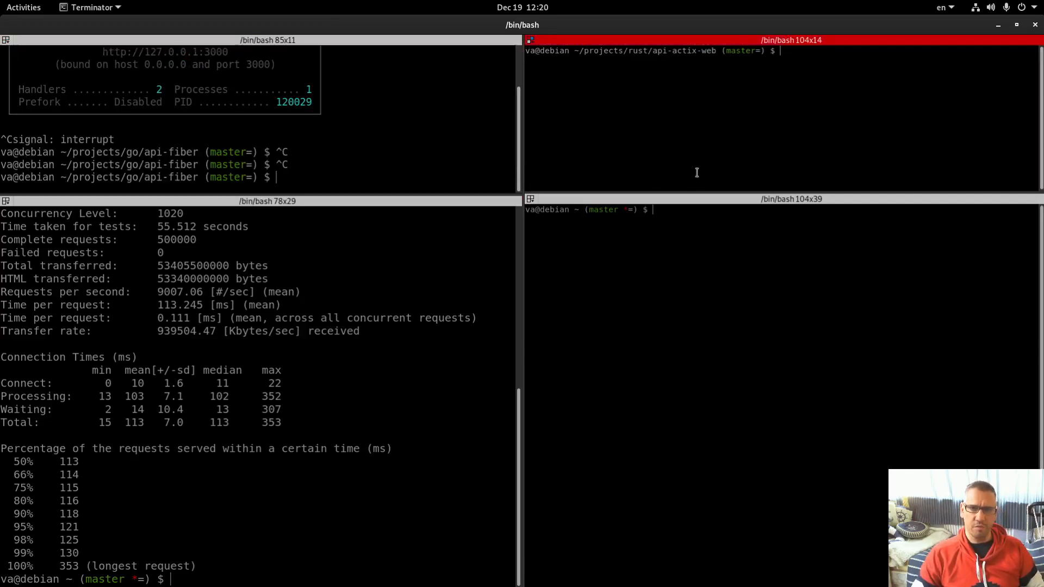
Start the Rust actix-web API with cargo run --release and focus the lower-right pane
text(cargo)
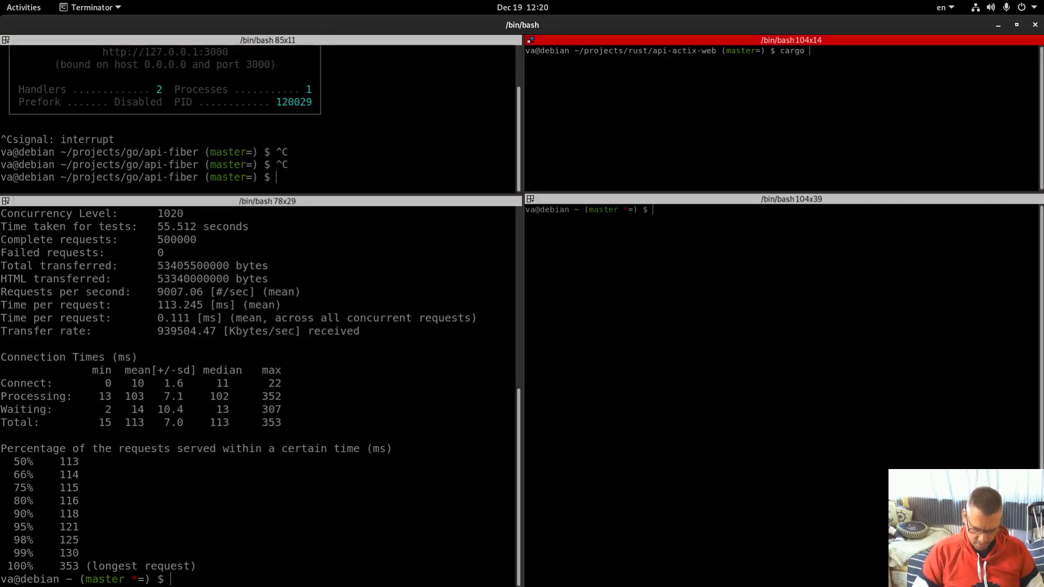
text(run --relea)
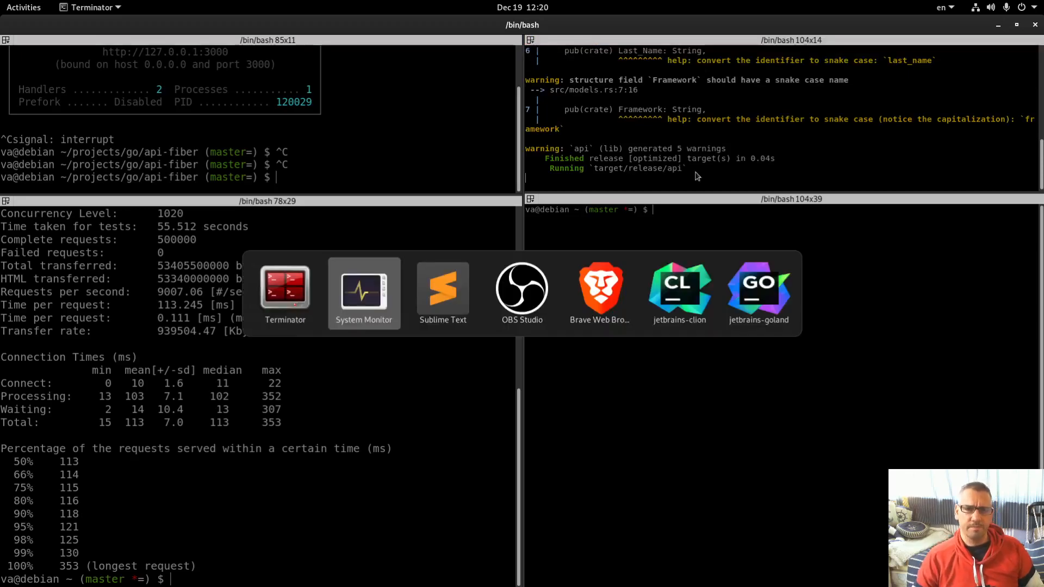
click(598, 292)
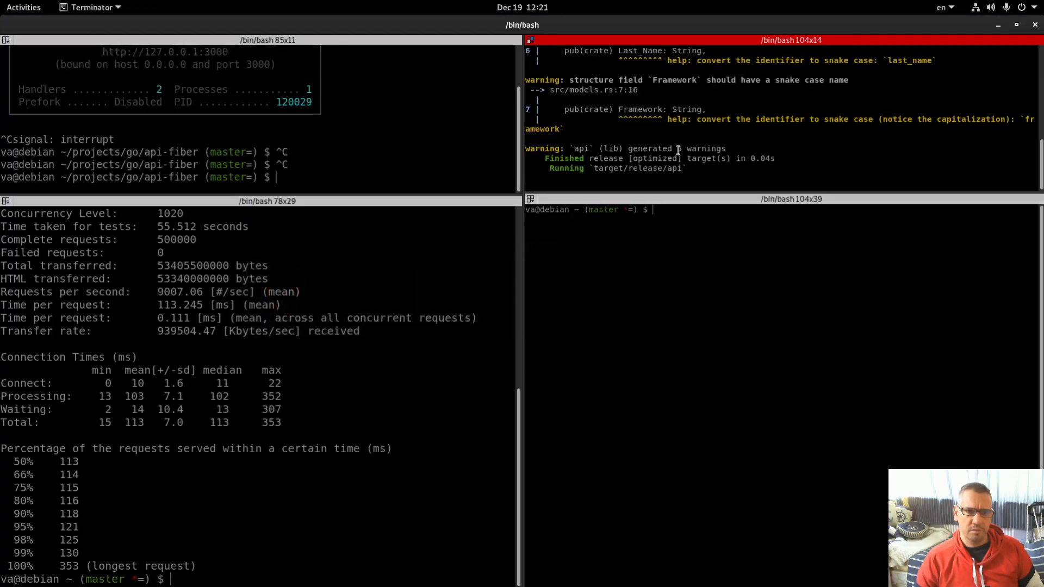
click(732, 212)
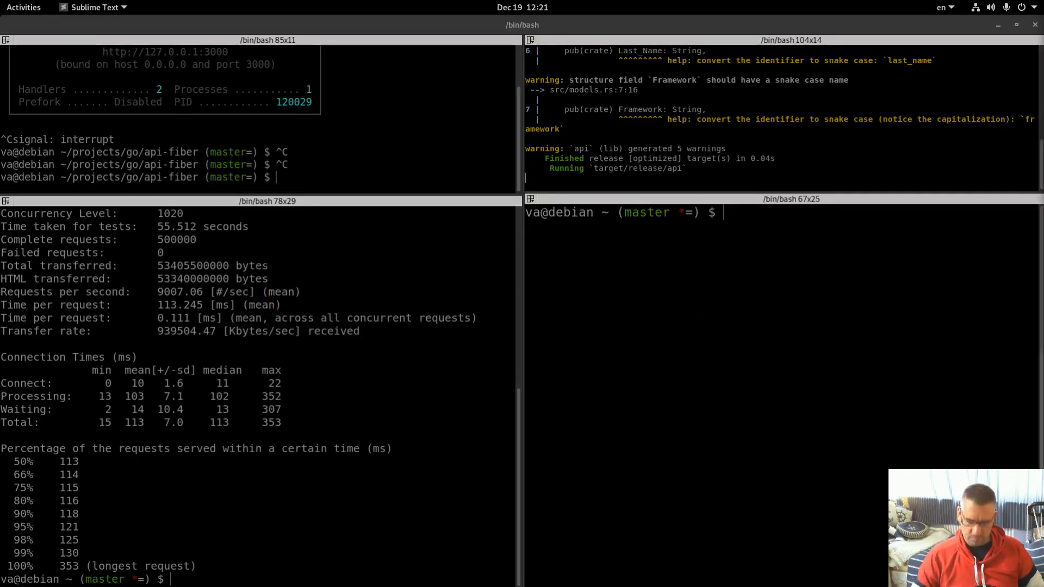
Run ab -n 500000 -c 1020 against 127.0.0.1:8083/api/v1/users
text(ab -n 500000 -c 1020 127.0.0.1:8083/api/v1/users)
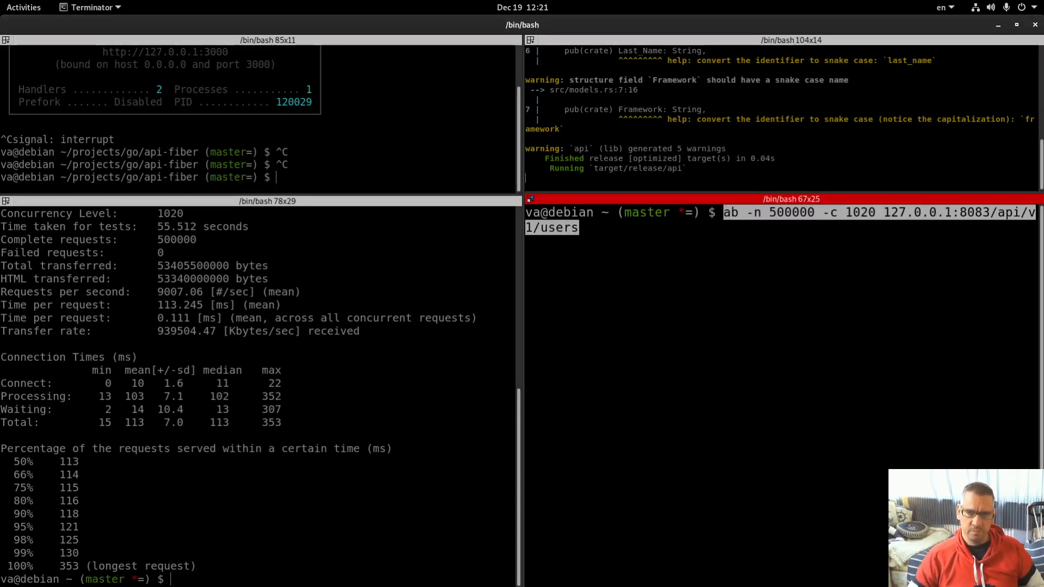
double_click(791, 212)
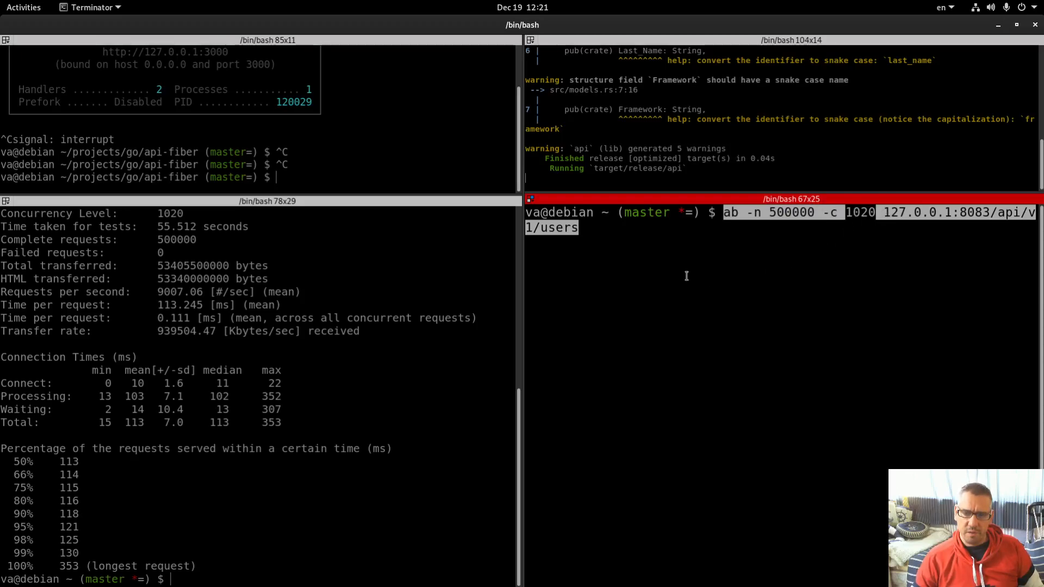
key(Return)
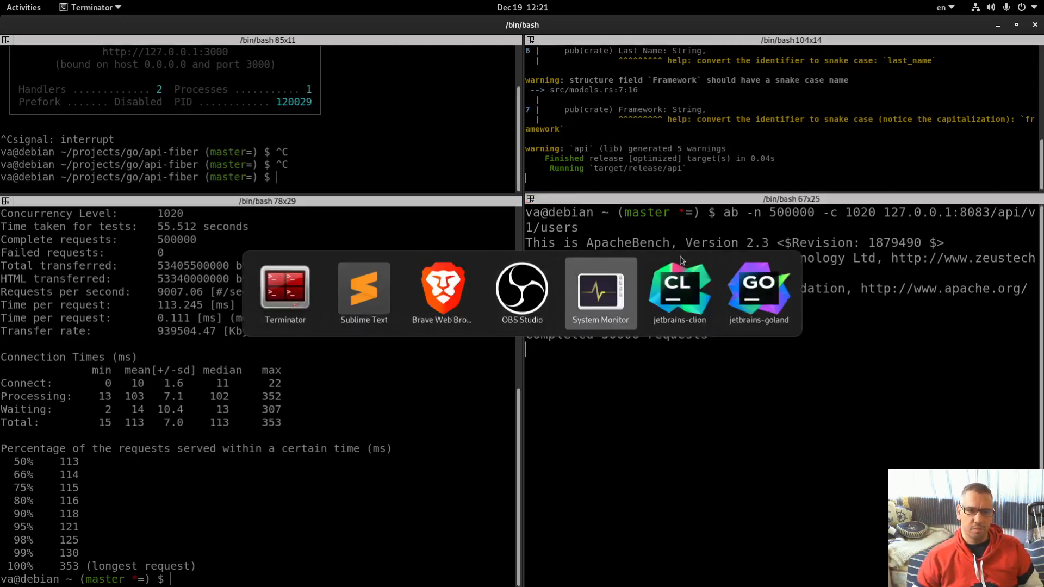
Watch the api and ab processes' CPU usage in System Monitor during the Rust benchmark
click(600, 292)
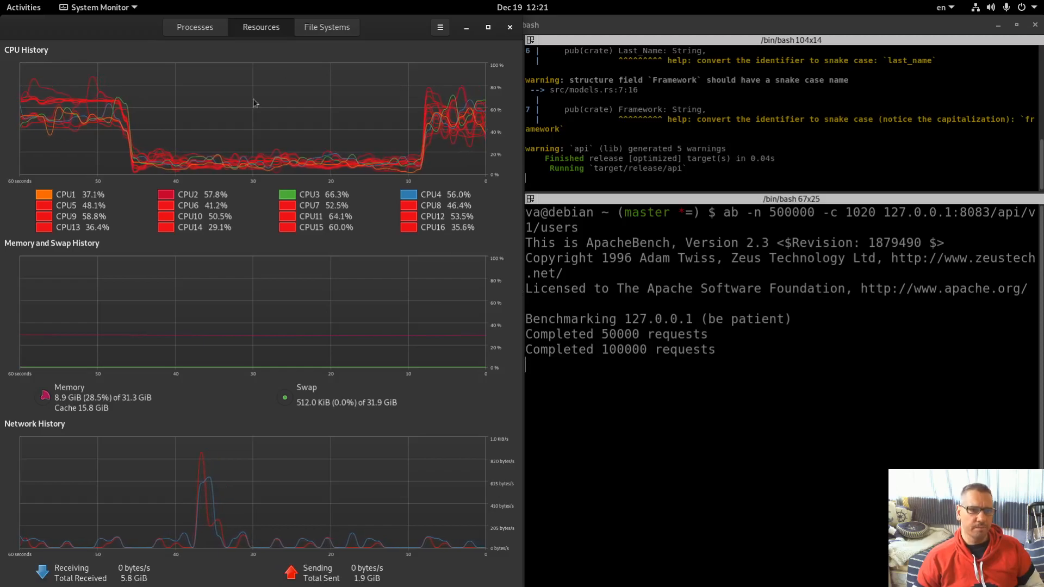
click(194, 26)
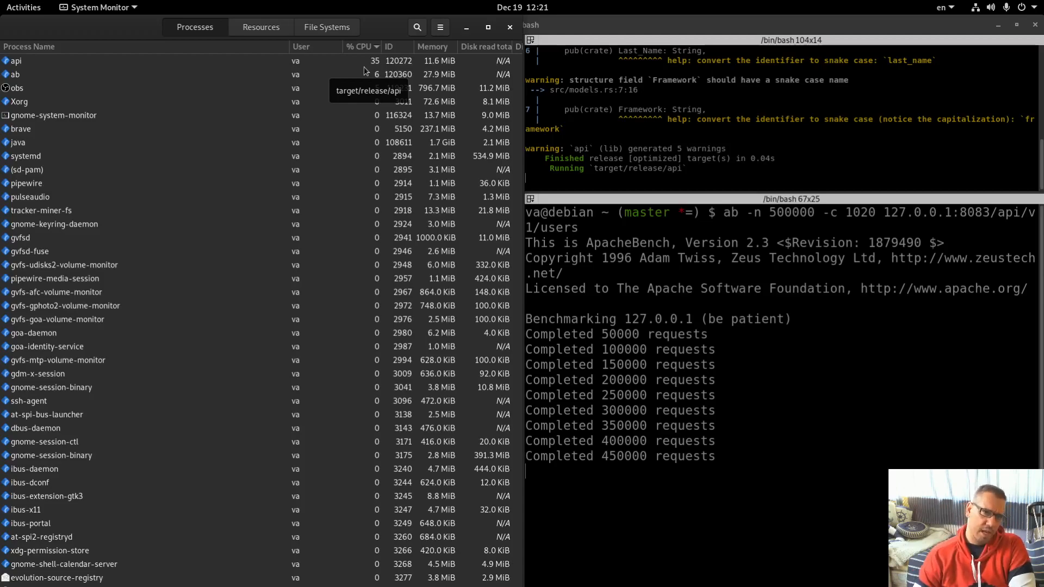
mouse_move(309, 74)
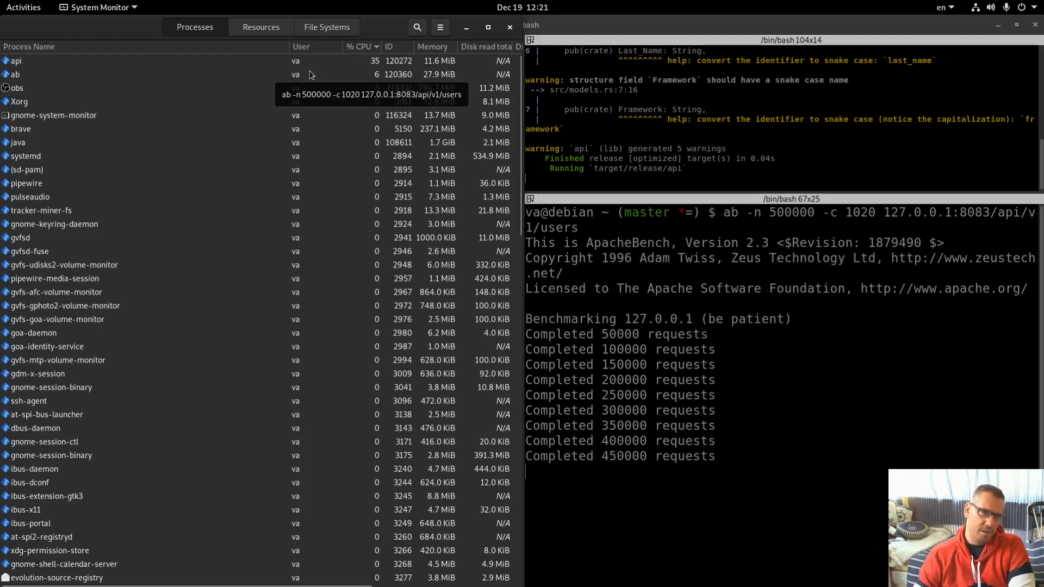
click(260, 26)
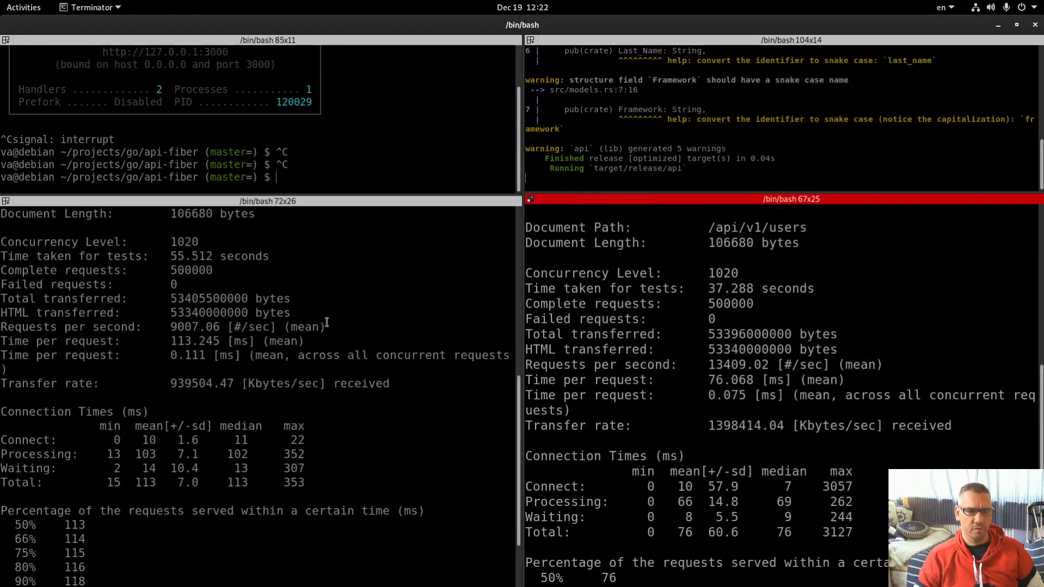
Scroll both panes to compare the ApacheBench summaries: 9007.06 vs 13409.02 requests/sec
scroll(up, 3)
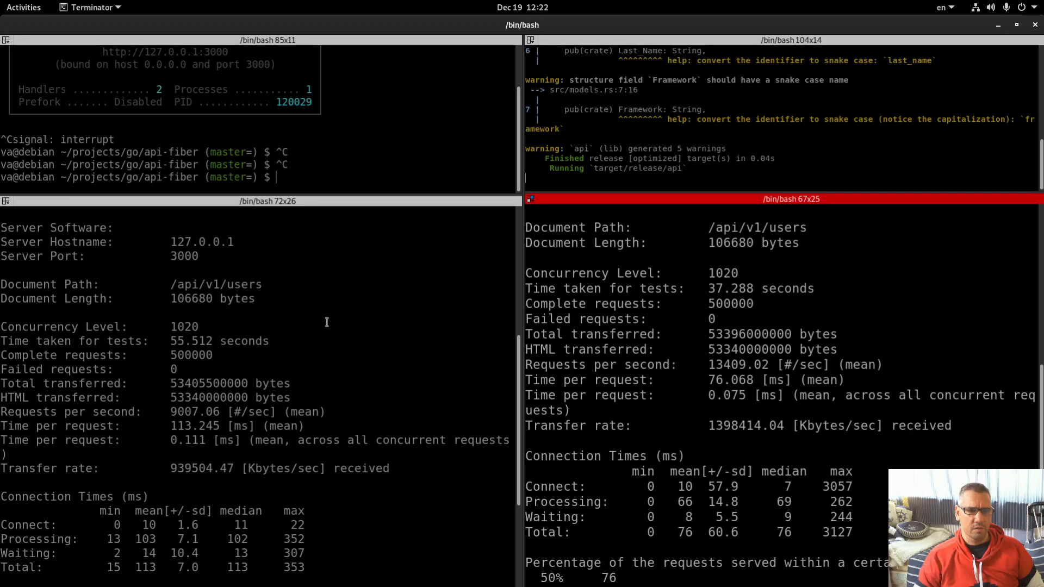
mouse_move(638, 295)
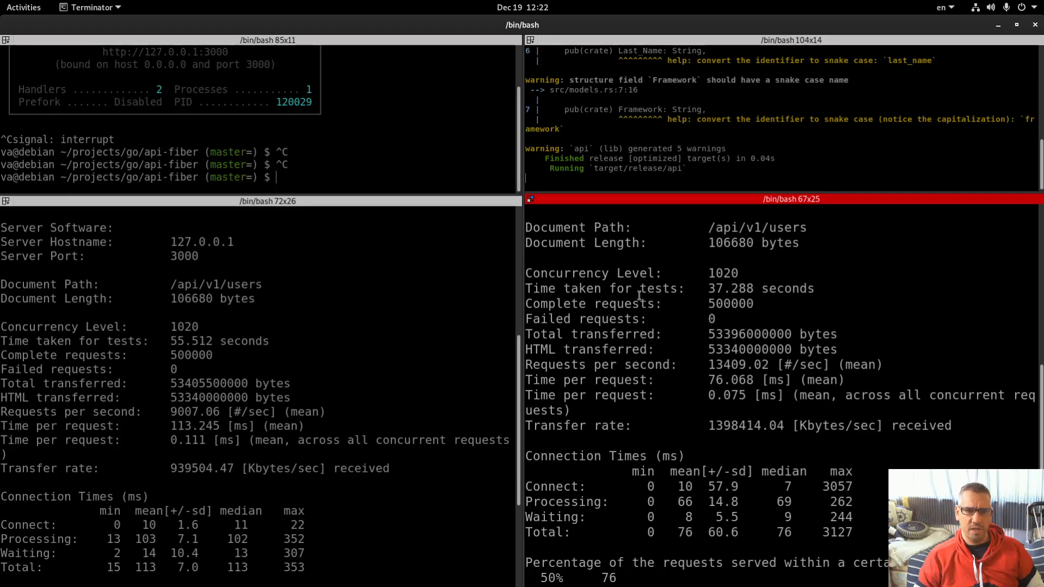
scroll(down, 3)
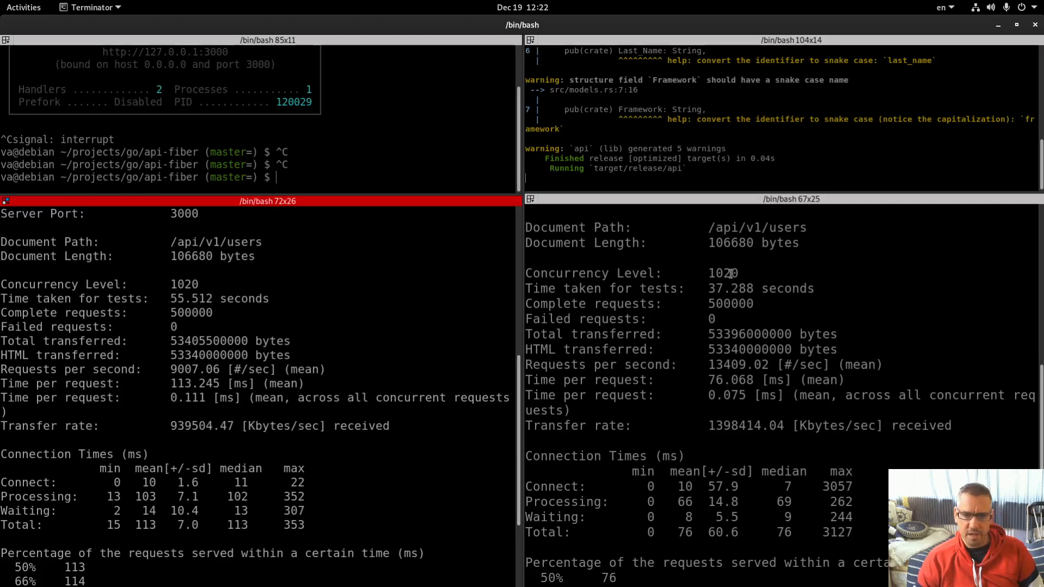
mouse_move(859, 288)
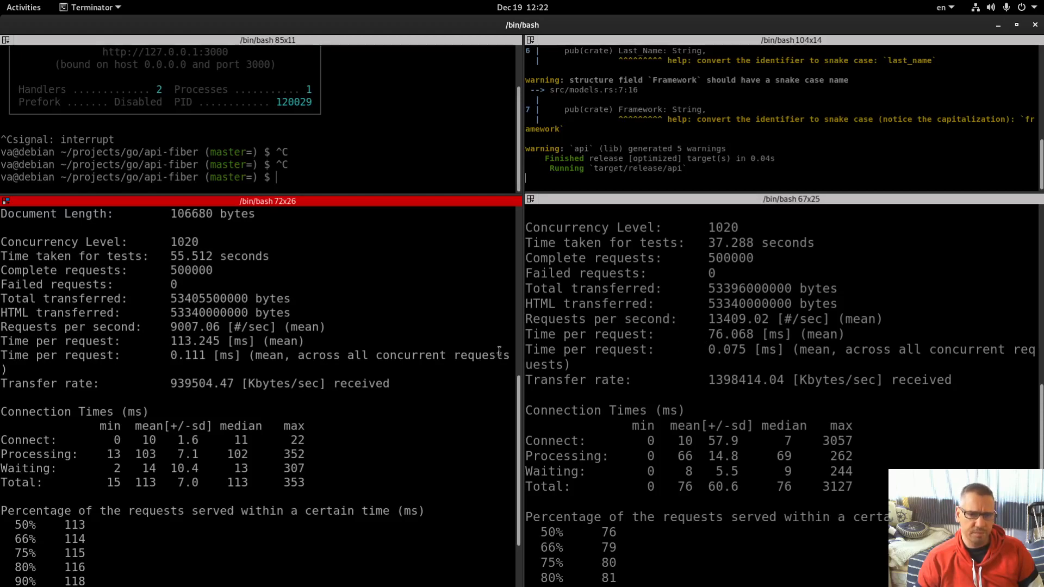
mouse_move(593, 348)
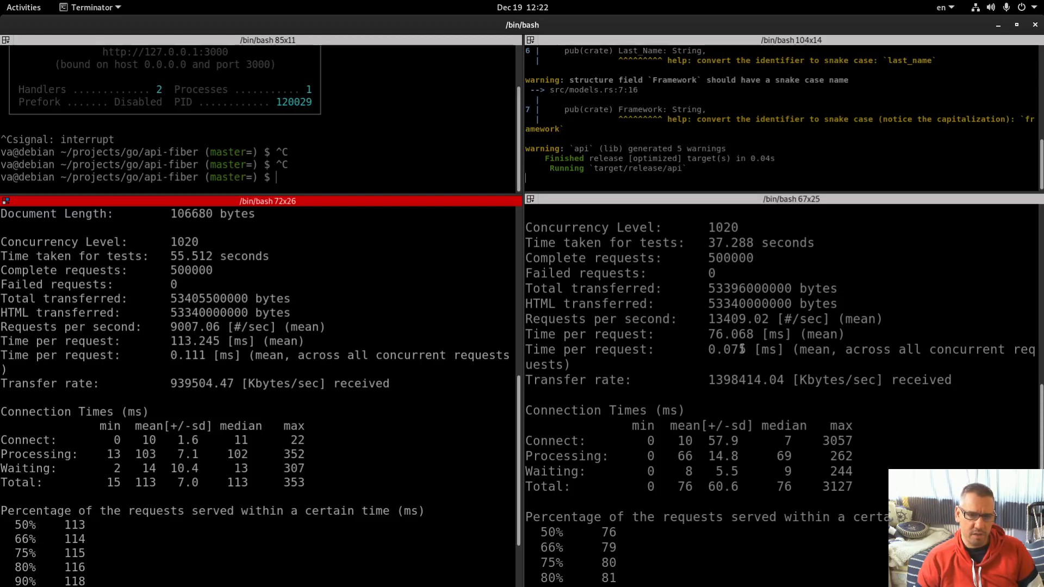
scroll(down, 3)
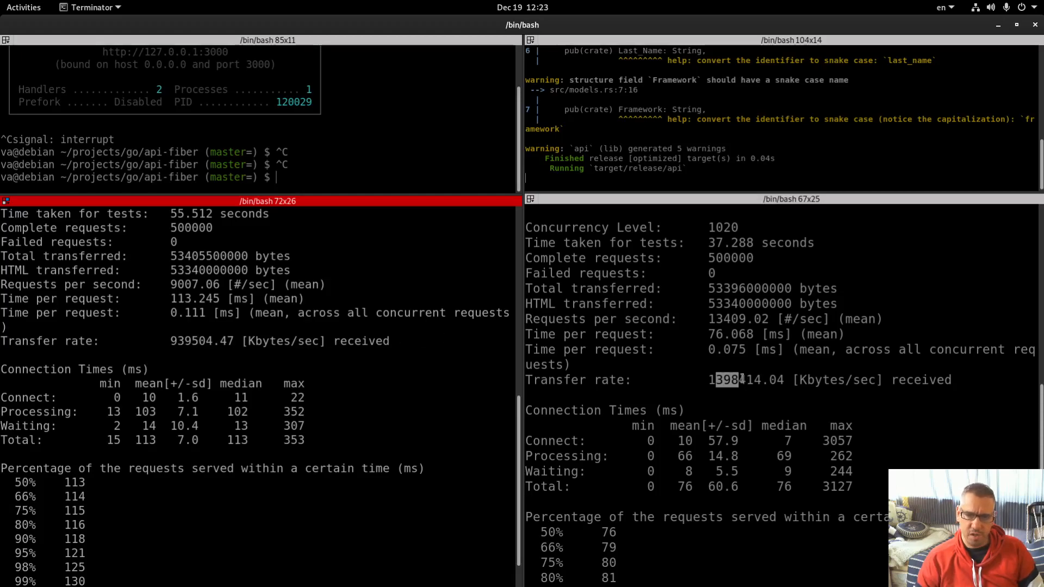
Compare the percentile tables (longest 353 ms vs 3127 ms) and clear both benchmark panes
click(732, 366)
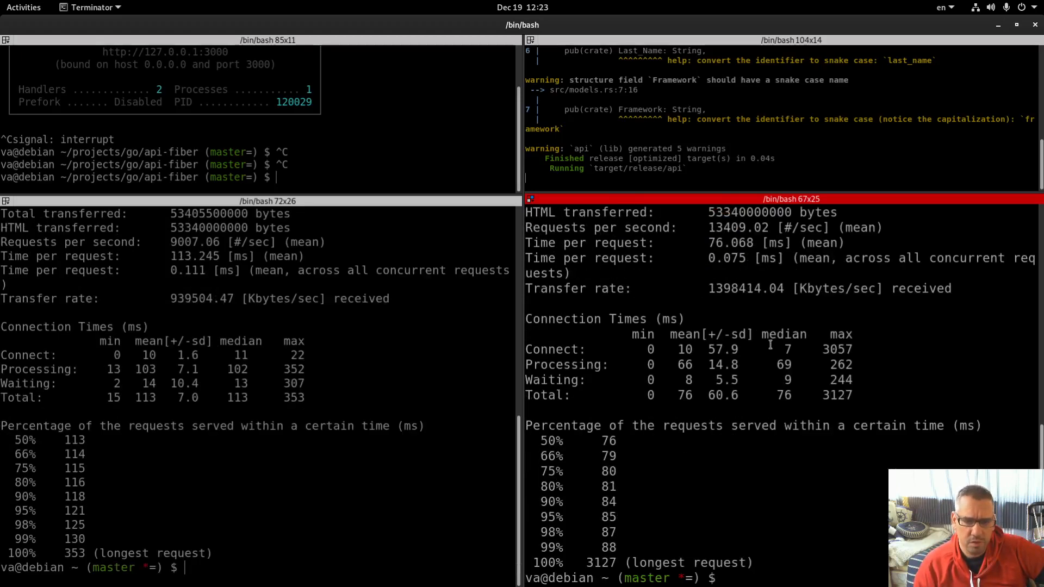
mouse_move(325, 474)
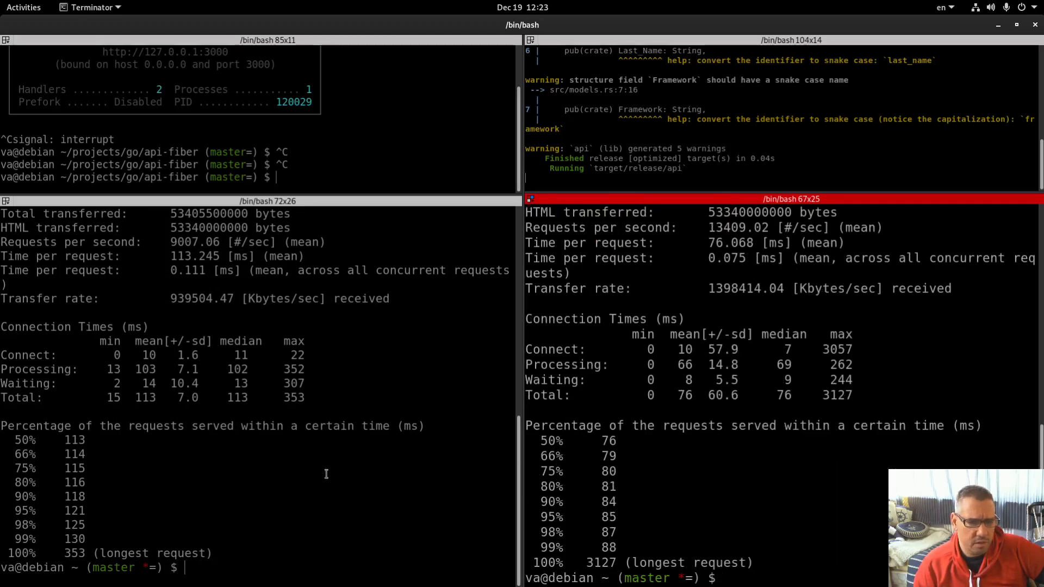
mouse_move(355, 346)
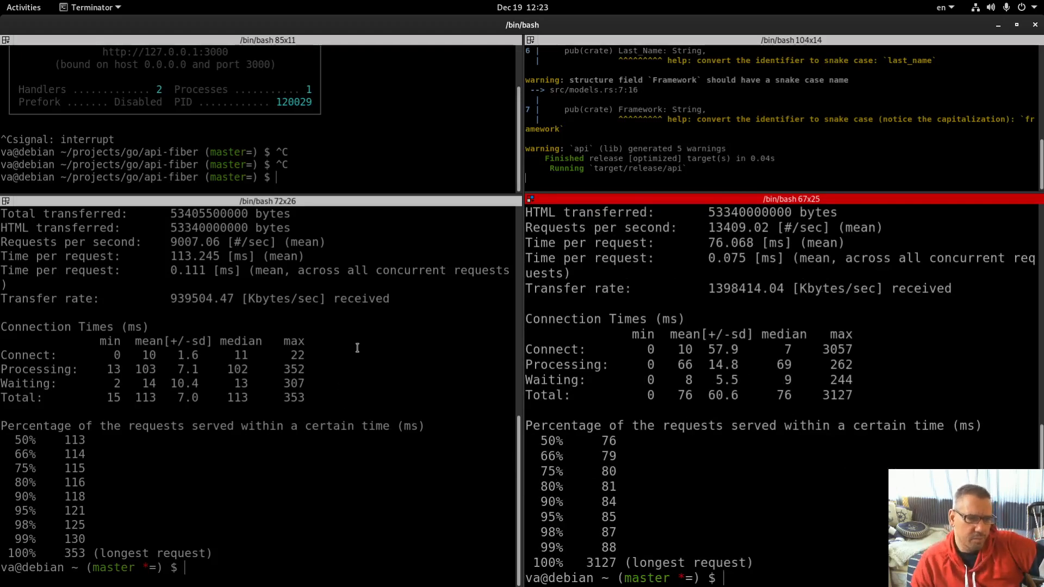
mouse_move(265, 336)
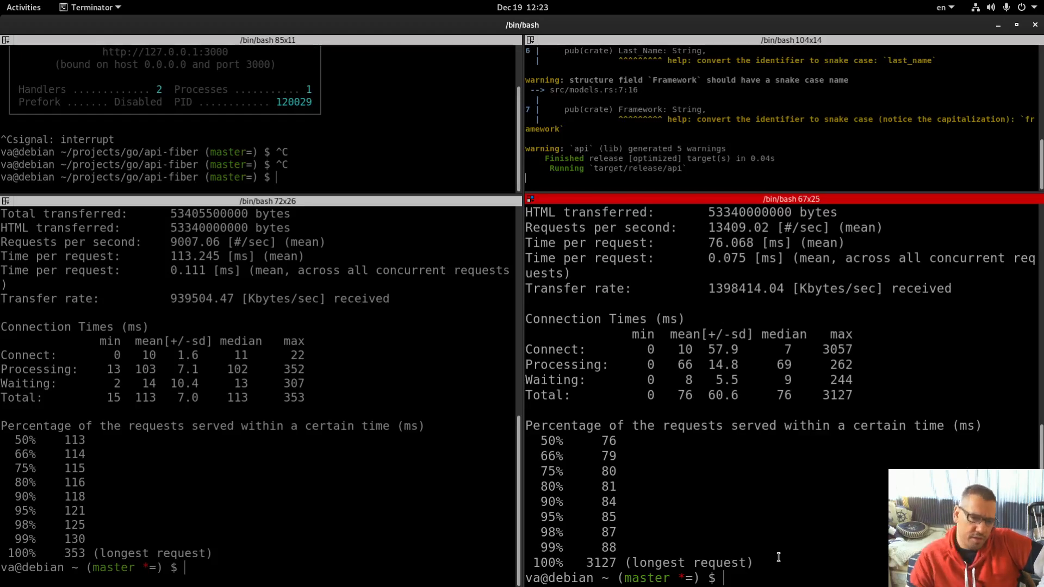
double_click(601, 563)
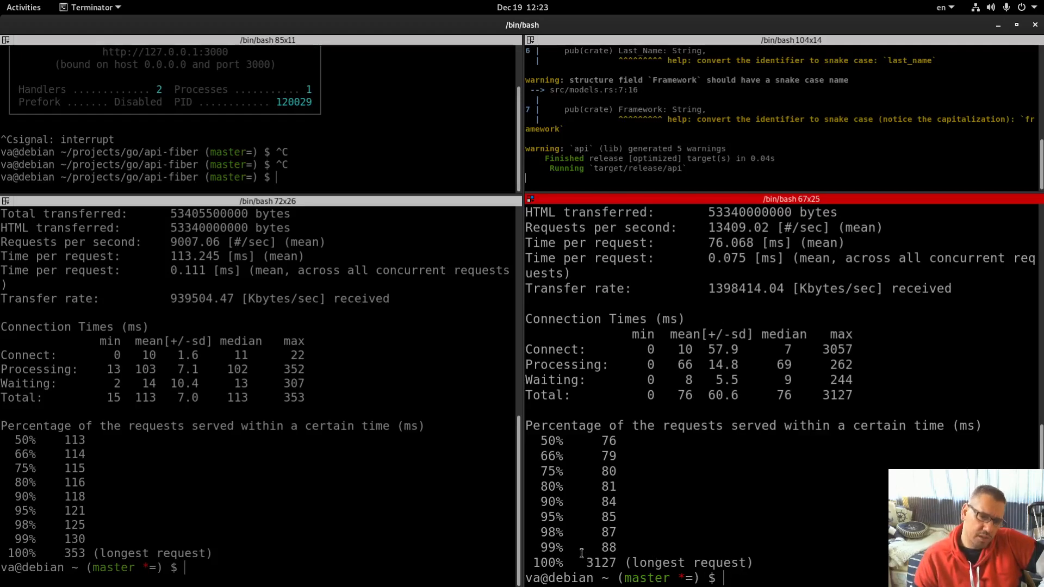
mouse_move(449, 557)
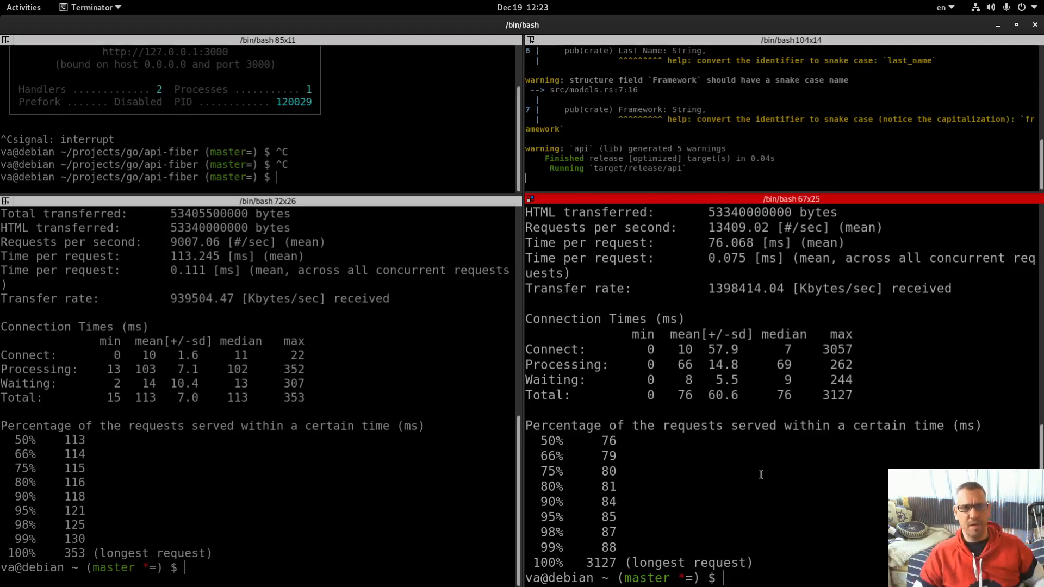
click(263, 487)
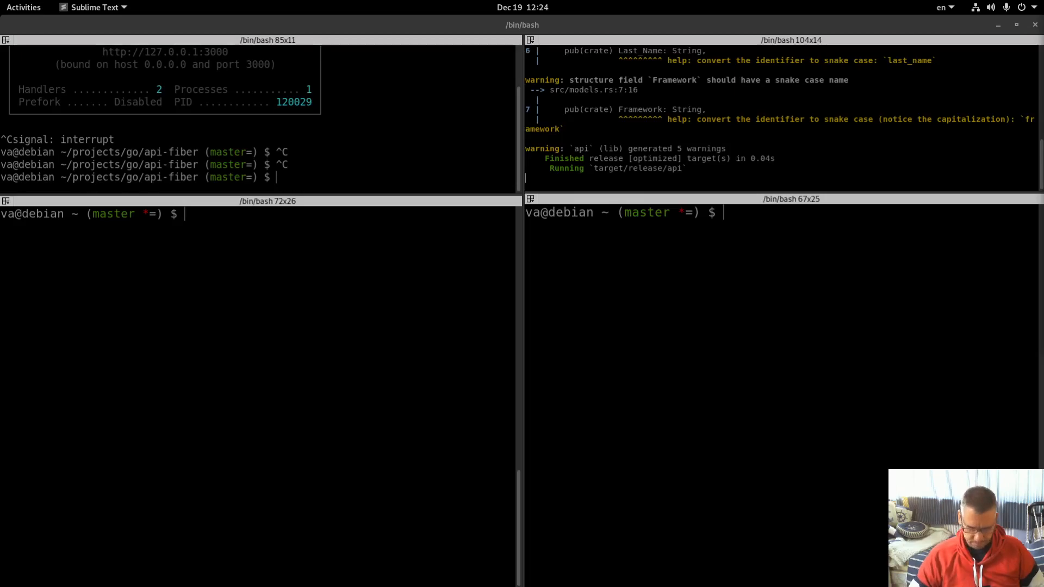
Run wrk -t 6 -c 1000 -d 40s against 127.0.0.1:8083/api/v1/users and bring up System Monitor
text(wrk -t 6 -c 1000 -d 40s http://127.0.0.1:8083/api/v1/users)
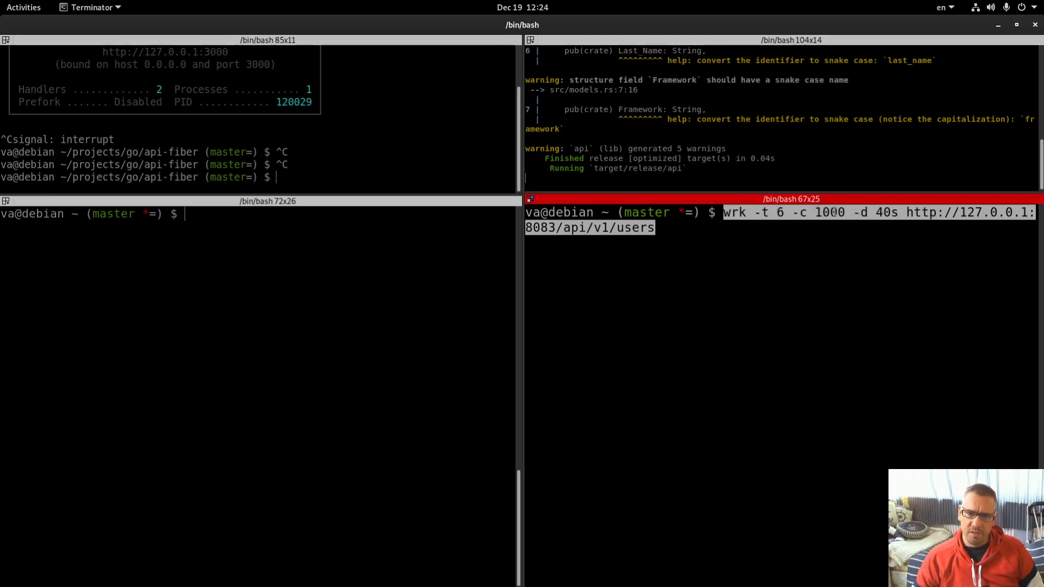
double_click(829, 212)
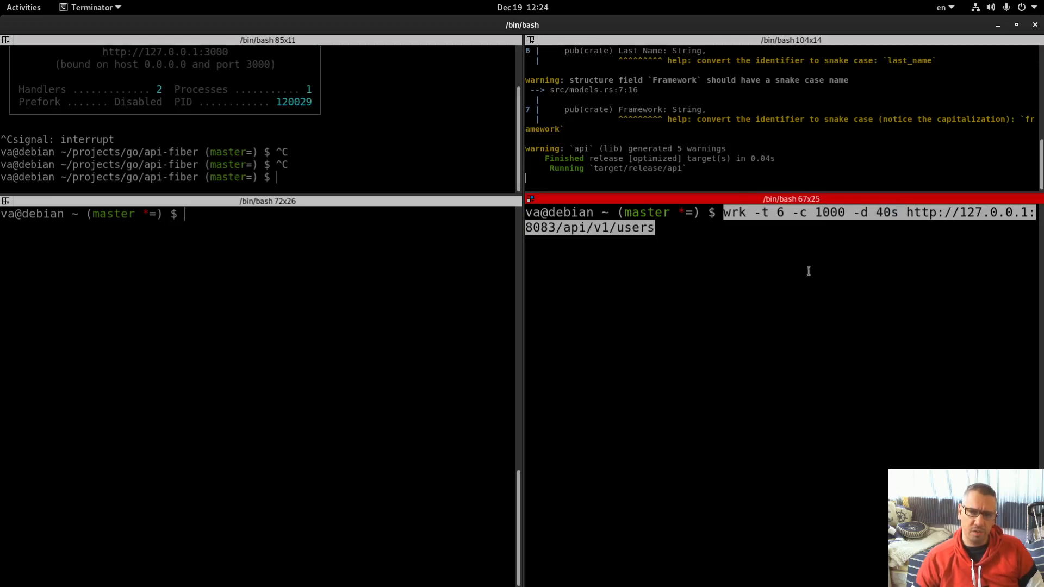
key(Return)
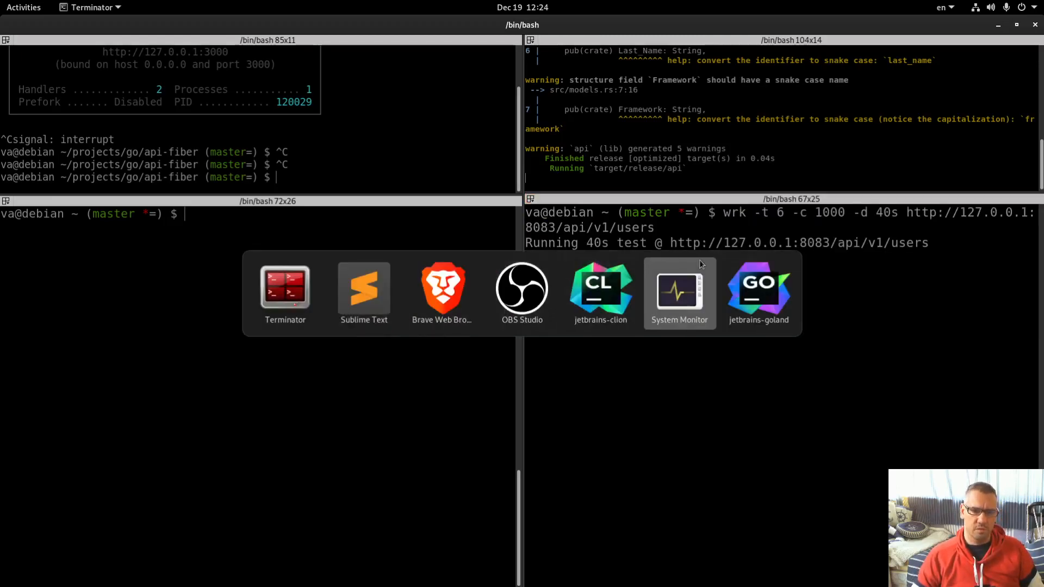
click(679, 293)
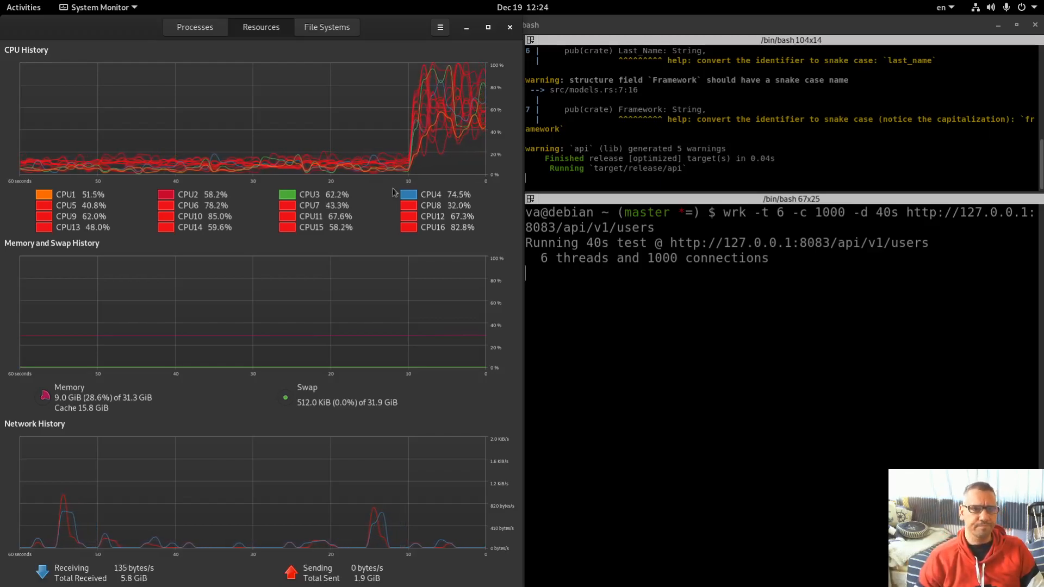
Watch CPU graphs and the api process load in System Monitor while the wrk run completes
click(193, 26)
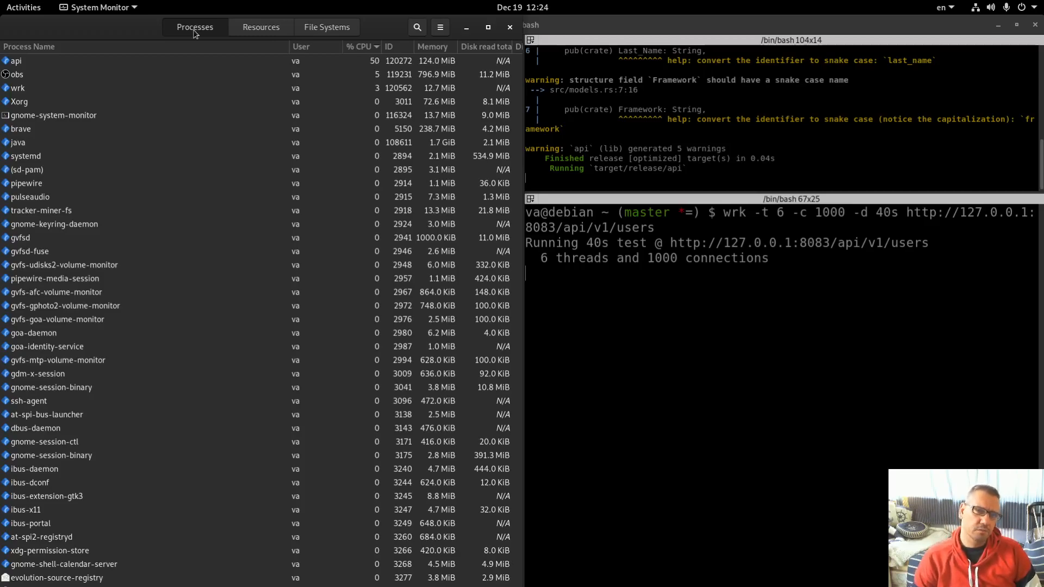
click(260, 26)
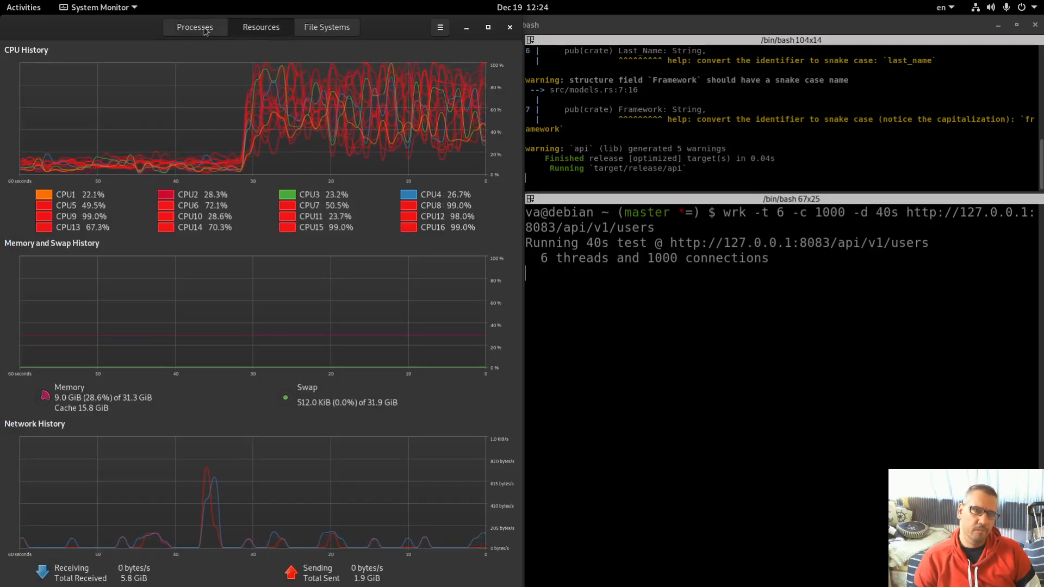
click(195, 26)
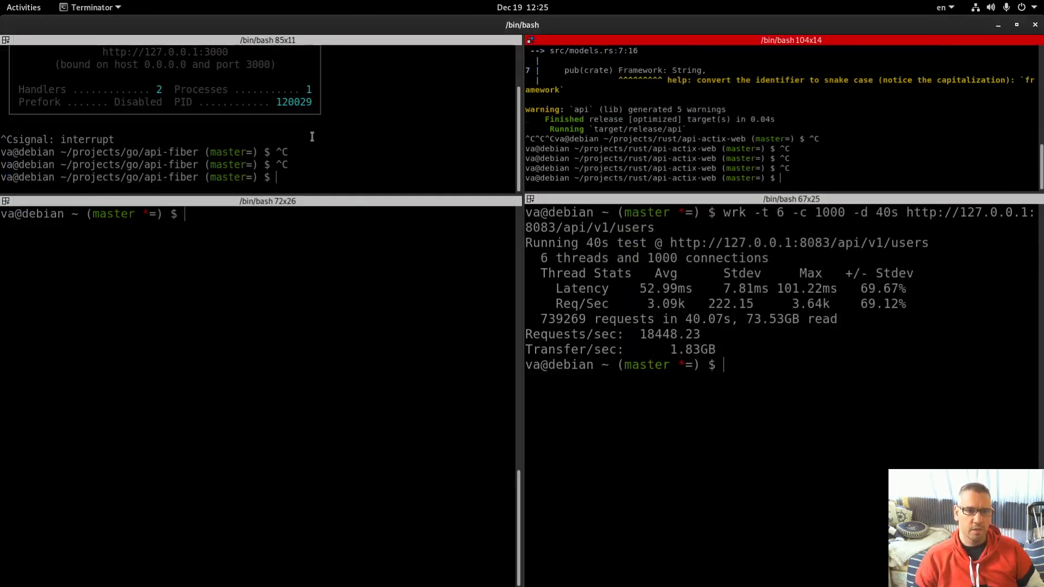
Clear the Fiber server pane with reset, relaunch Fiber v2.23.0 on port 3000, and return to System Monitor
text(reset)
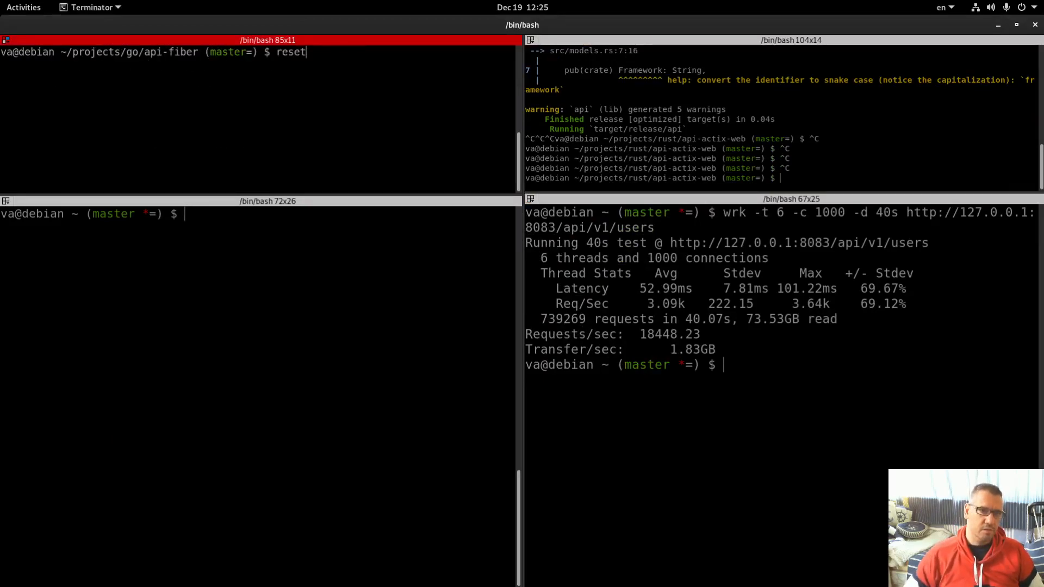
key(Return)
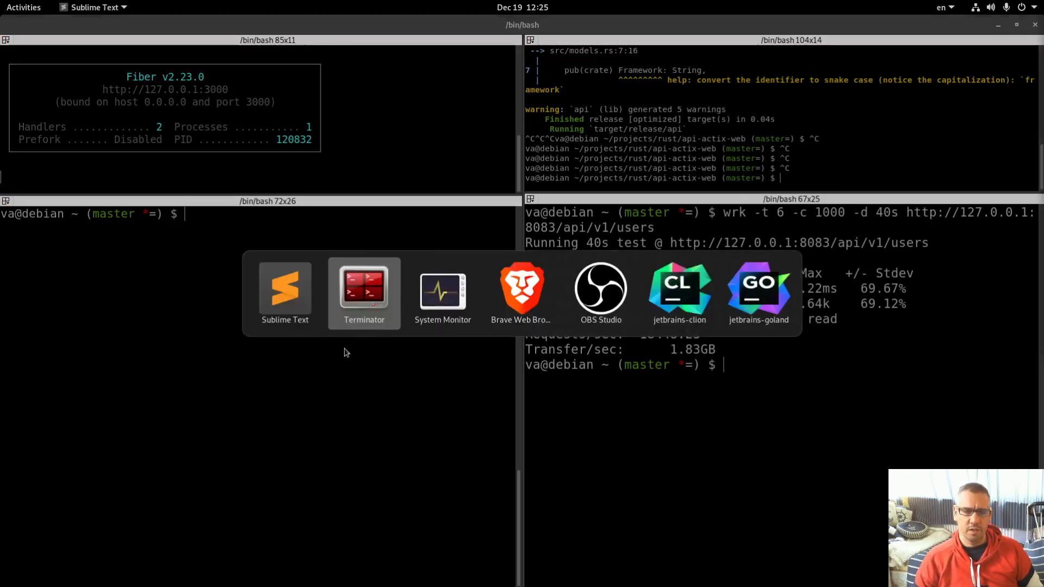
click(441, 288)
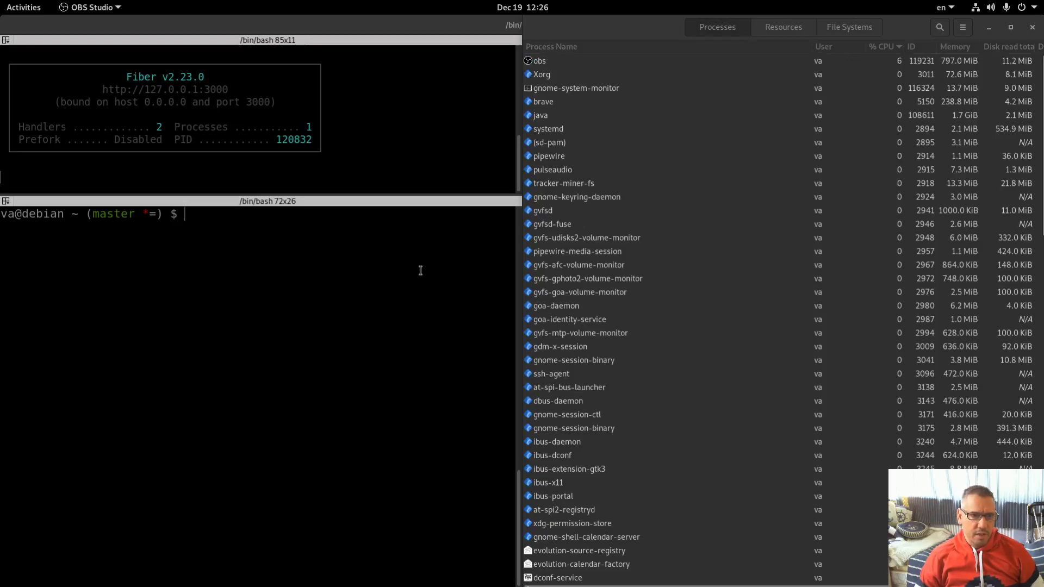
mouse_move(903, 34)
text(wrk -t 6 -c 1000 -d 40s http://localhost:3000/api/v1/users)
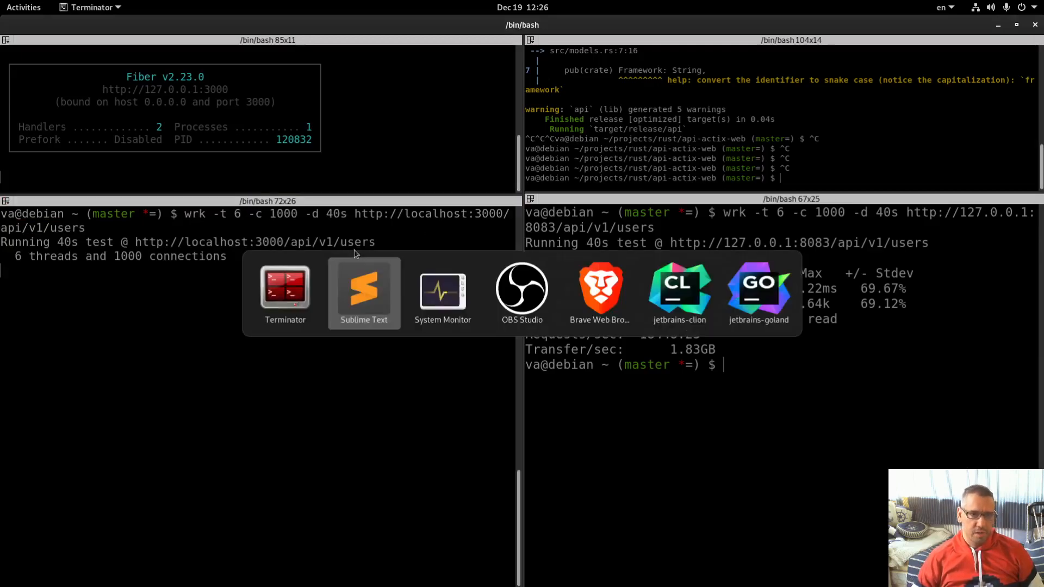
Start wrk -t 6 -c 1000 -d 40s against localhost:3000/api/v1/users and return to System Monitor
click(442, 292)
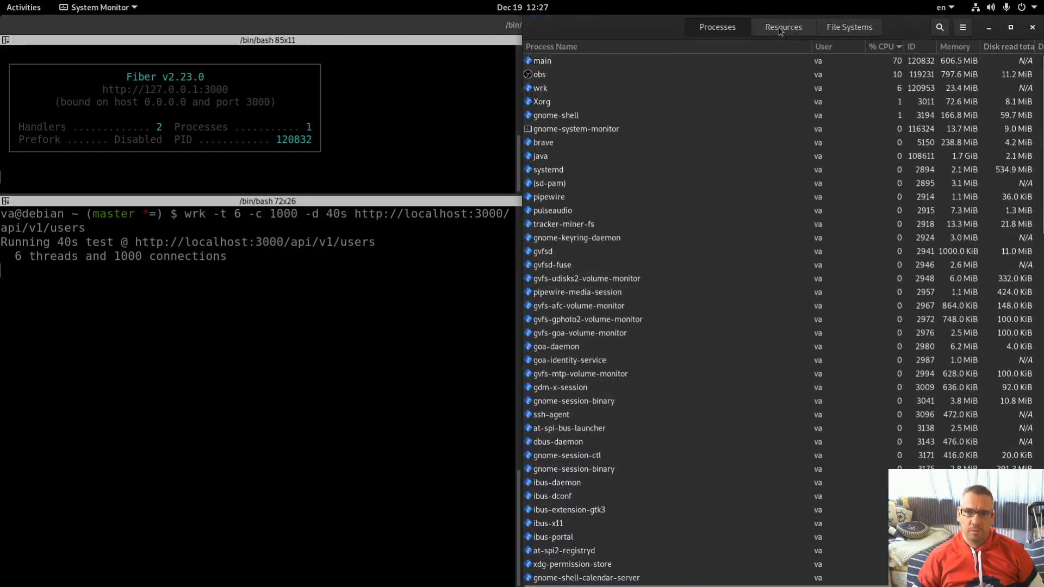
Alternate between the Resources graphs and Processes list while the Fiber wrk test drives all cores near 90%
click(783, 26)
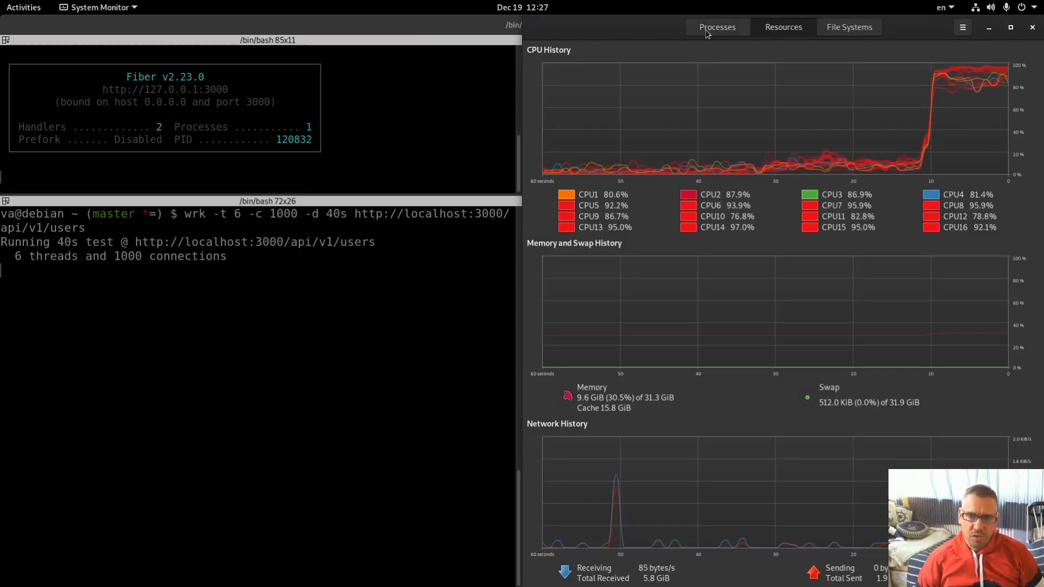
click(717, 26)
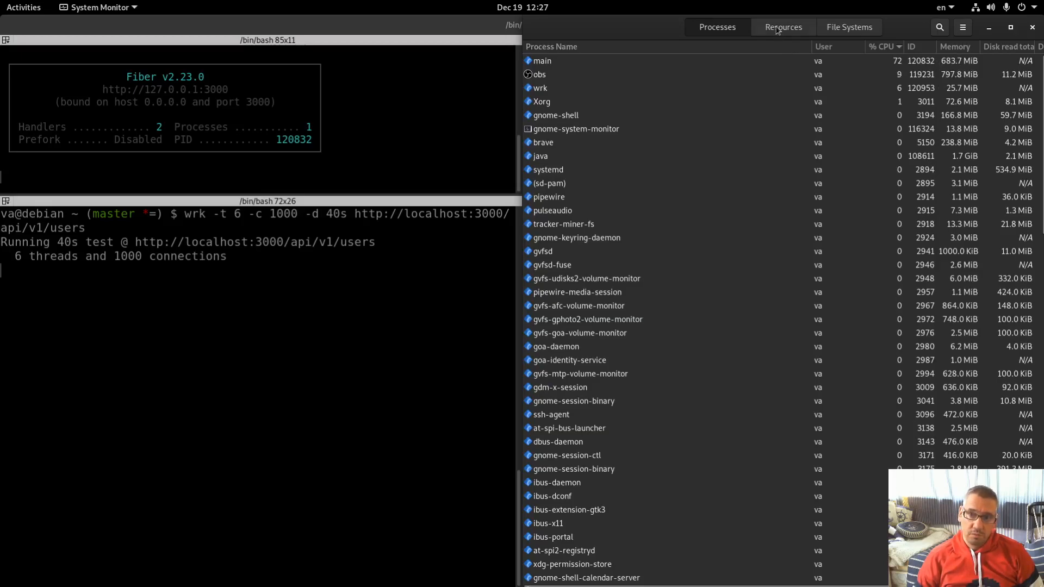
click(783, 27)
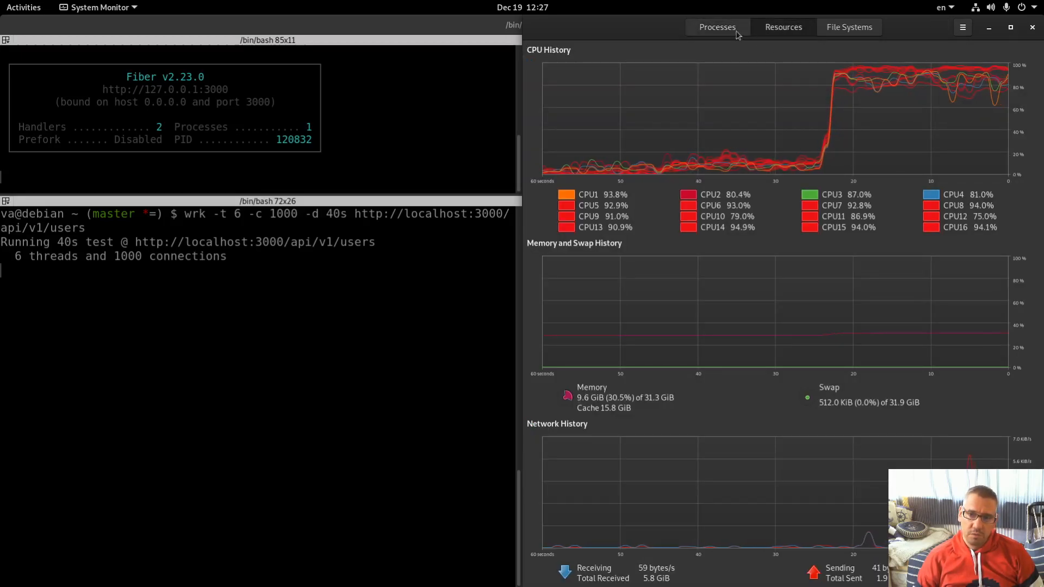
click(716, 26)
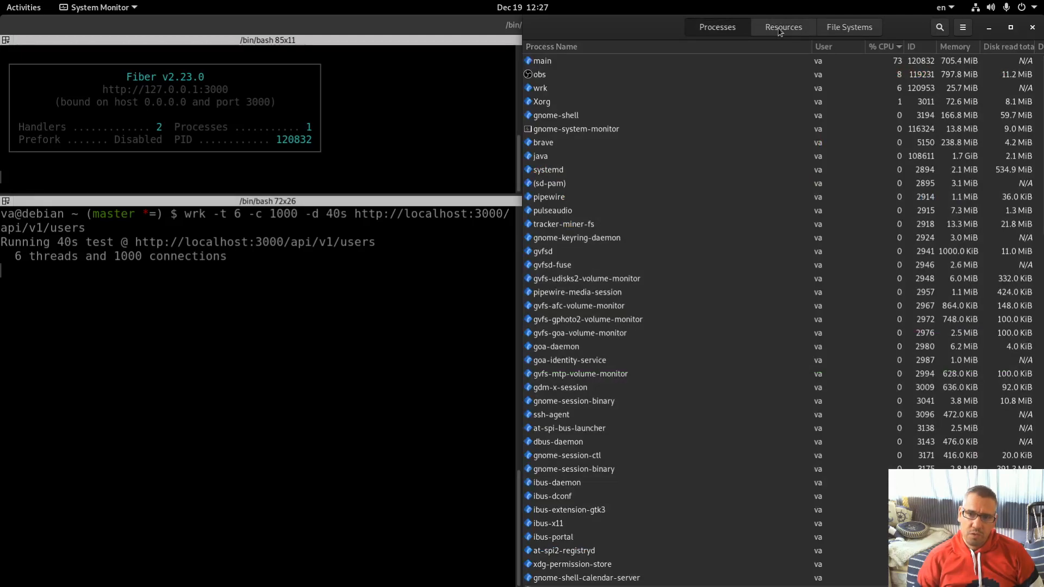
click(784, 26)
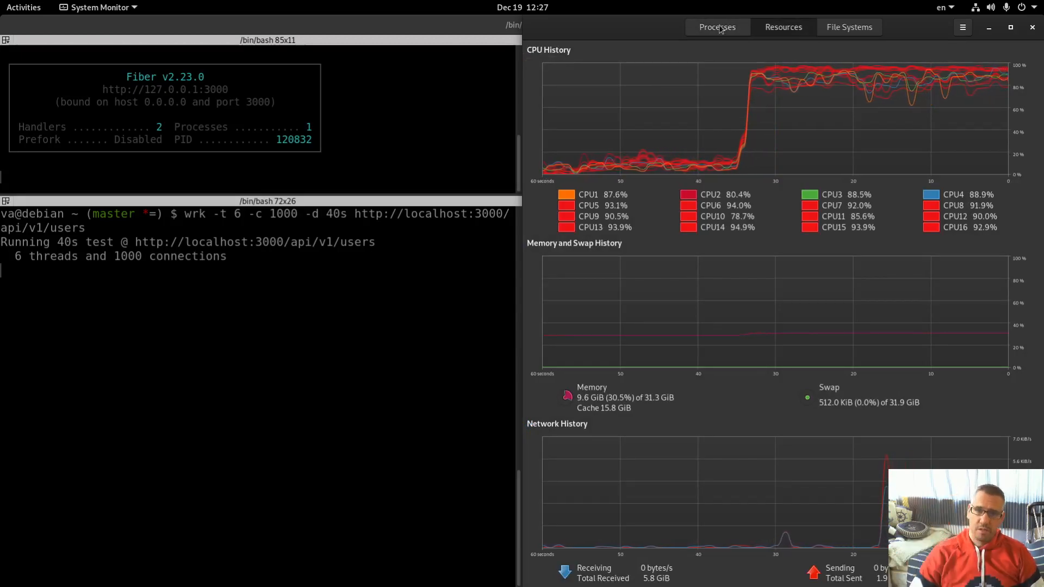
click(717, 26)
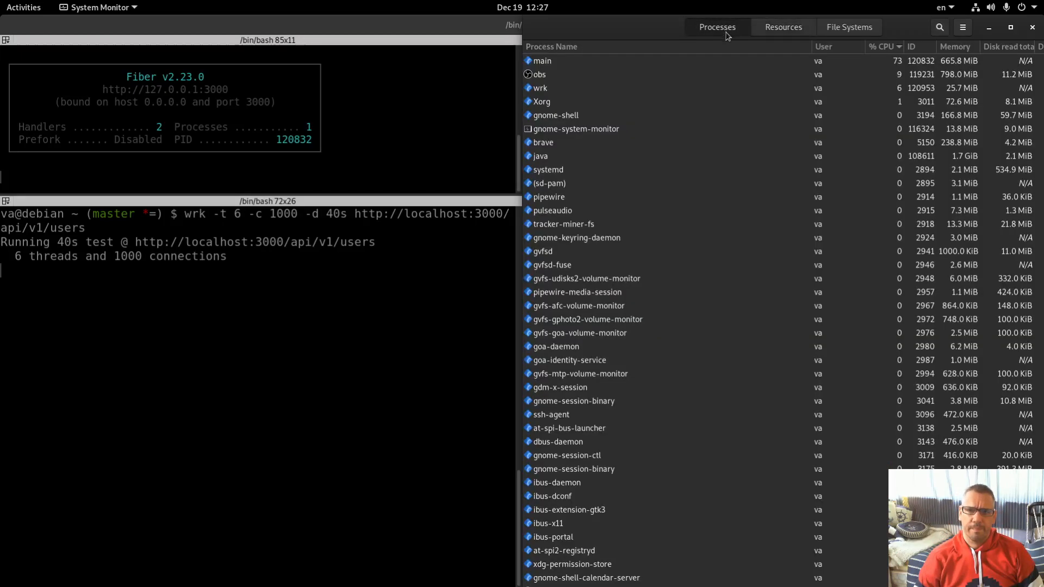
mouse_move(771, 32)
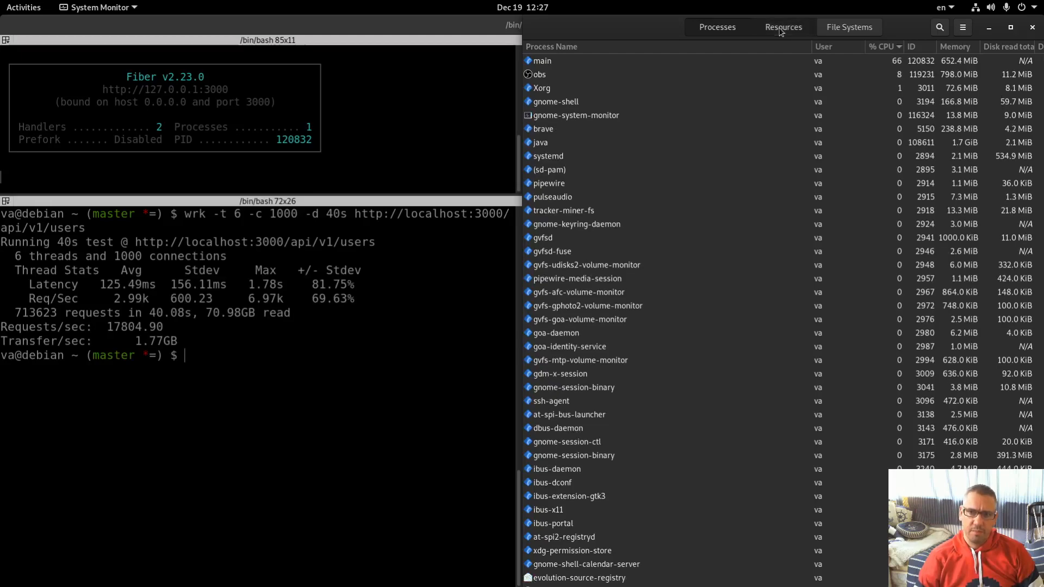
click(783, 27)
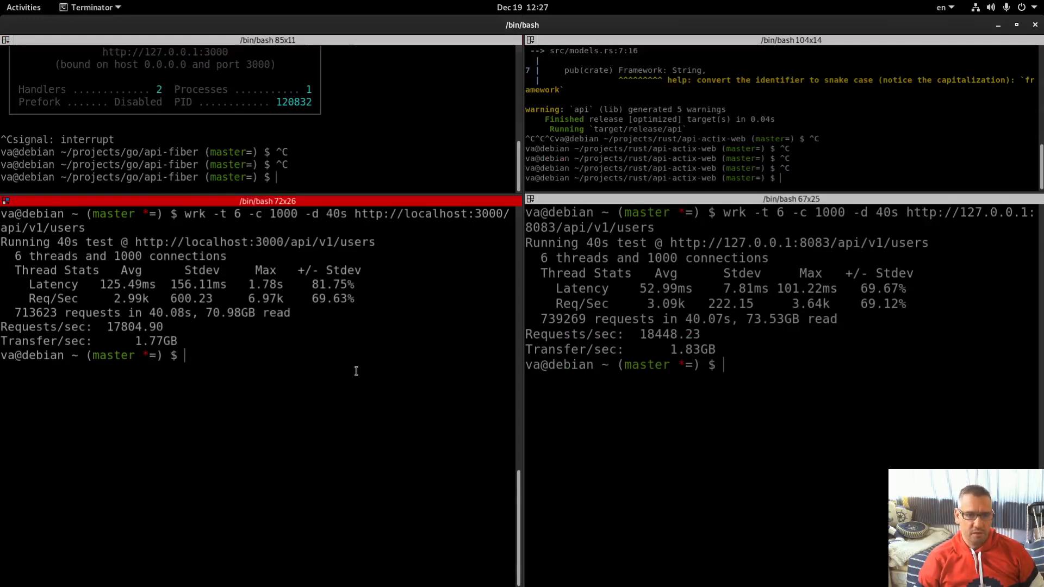
mouse_move(347, 330)
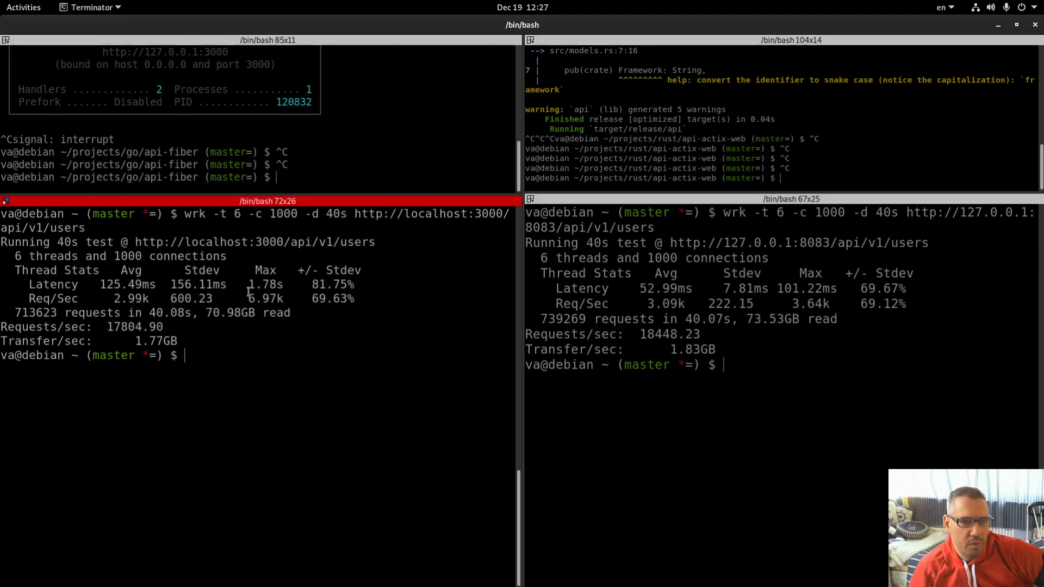
Highlight Fiber's 713623 total requests to compare with Rust's 739269 in the side-by-side wrk reports
double_click(266, 284)
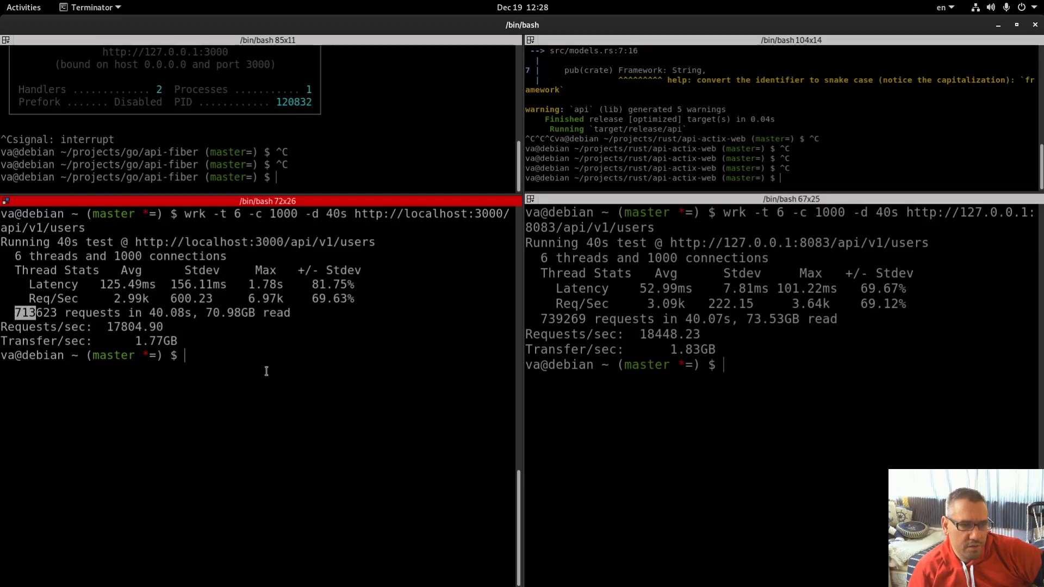
mouse_move(553, 376)
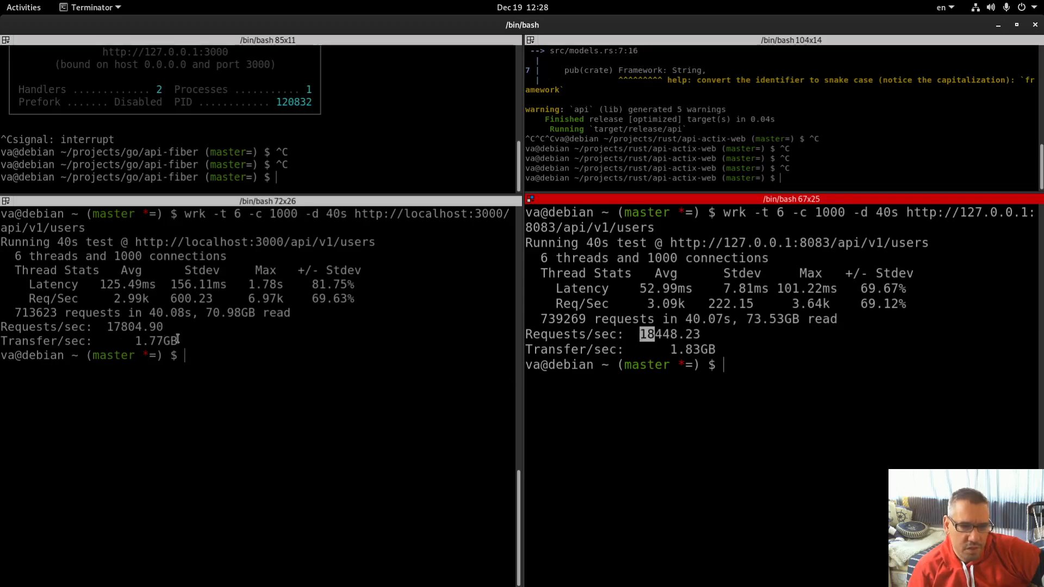
mouse_move(405, 423)
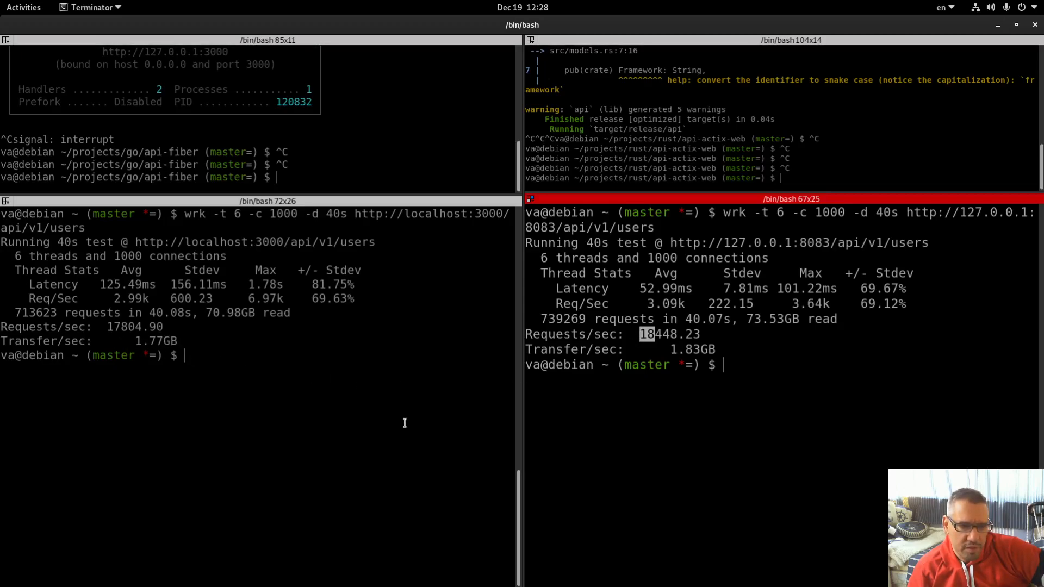
mouse_move(672, 364)
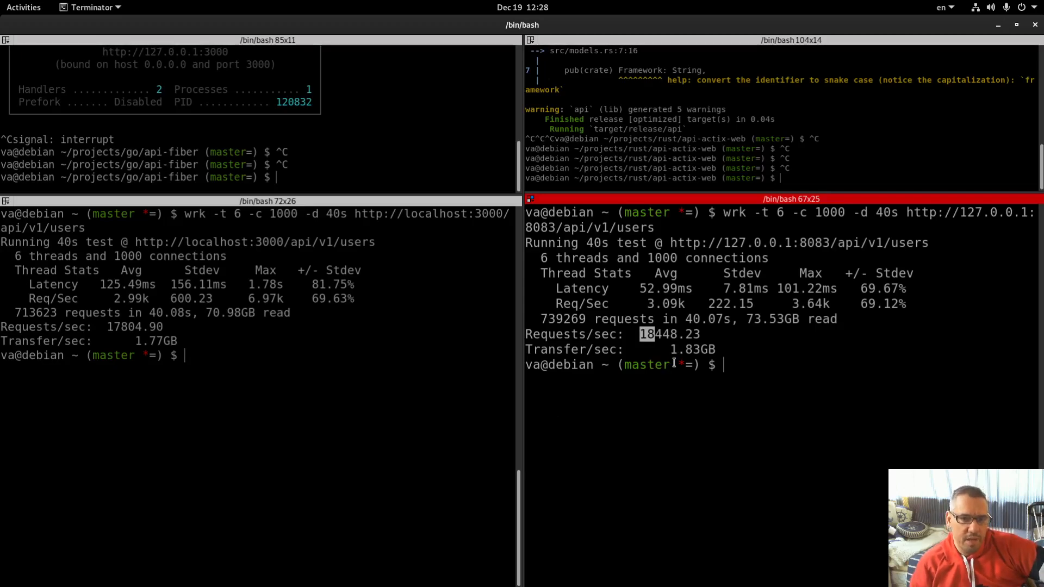
mouse_move(584, 259)
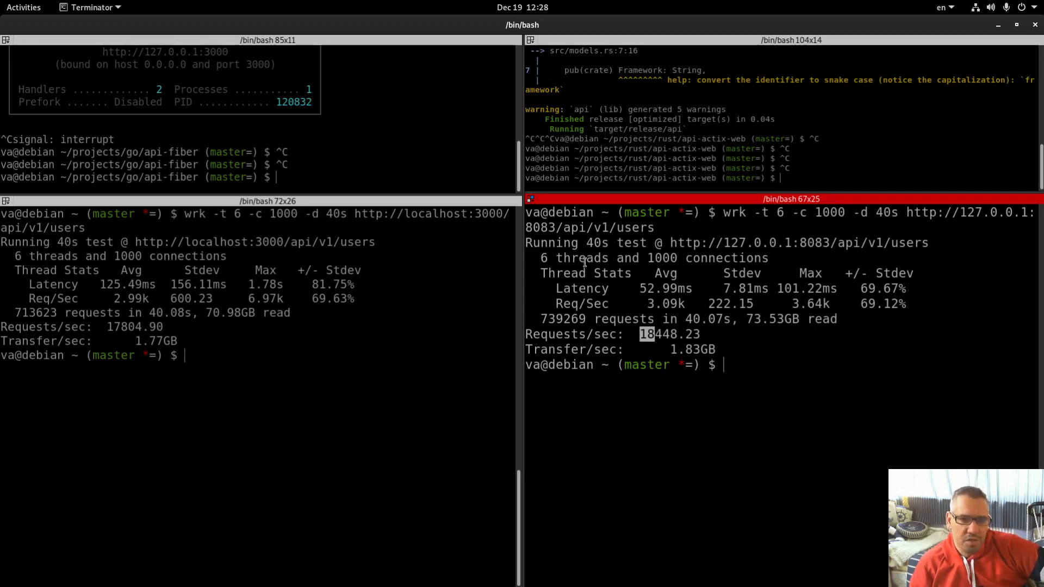
mouse_move(444, 242)
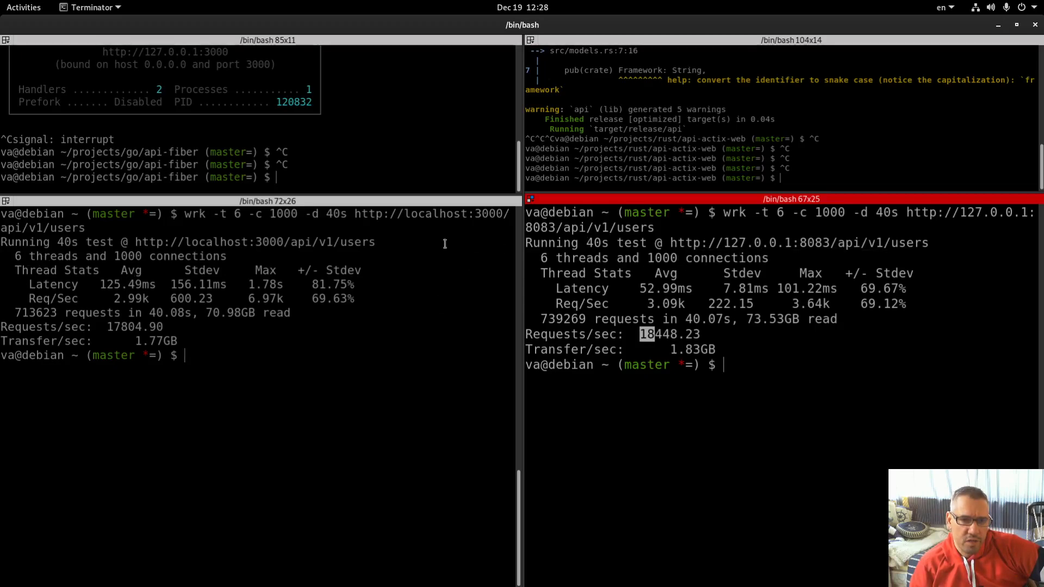
mouse_move(796, 250)
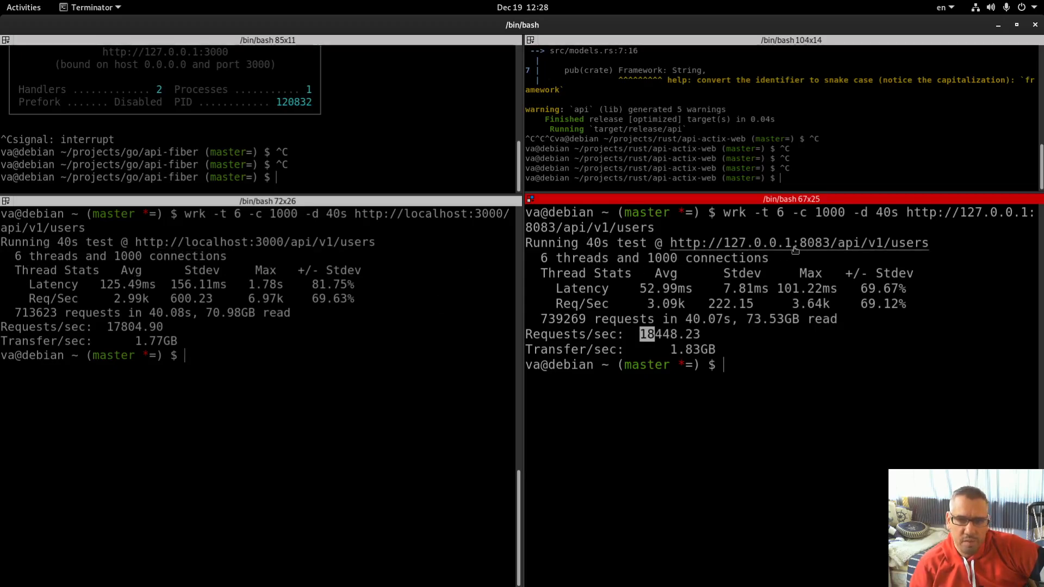